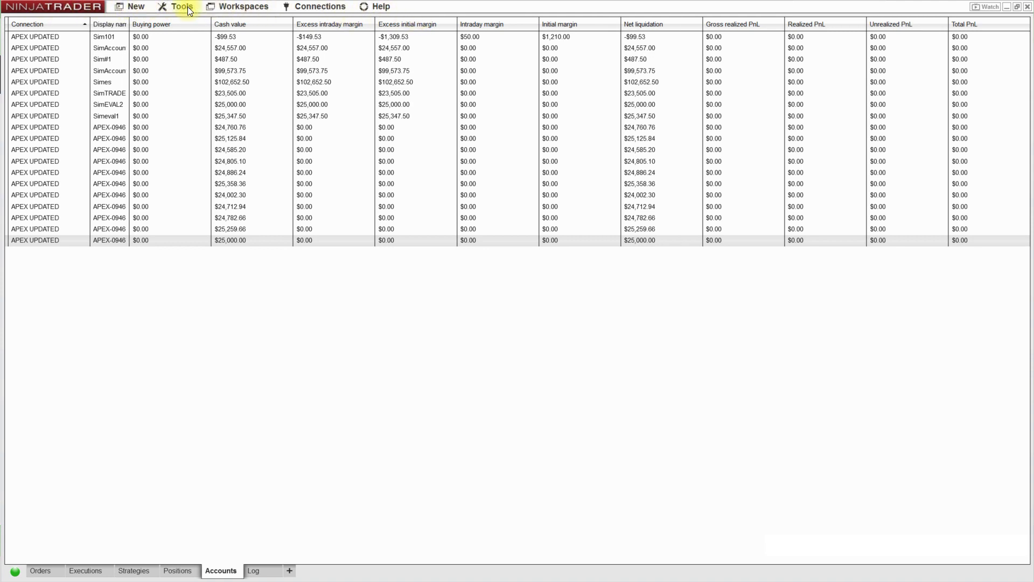
pyautogui.moveTo(243, 6)
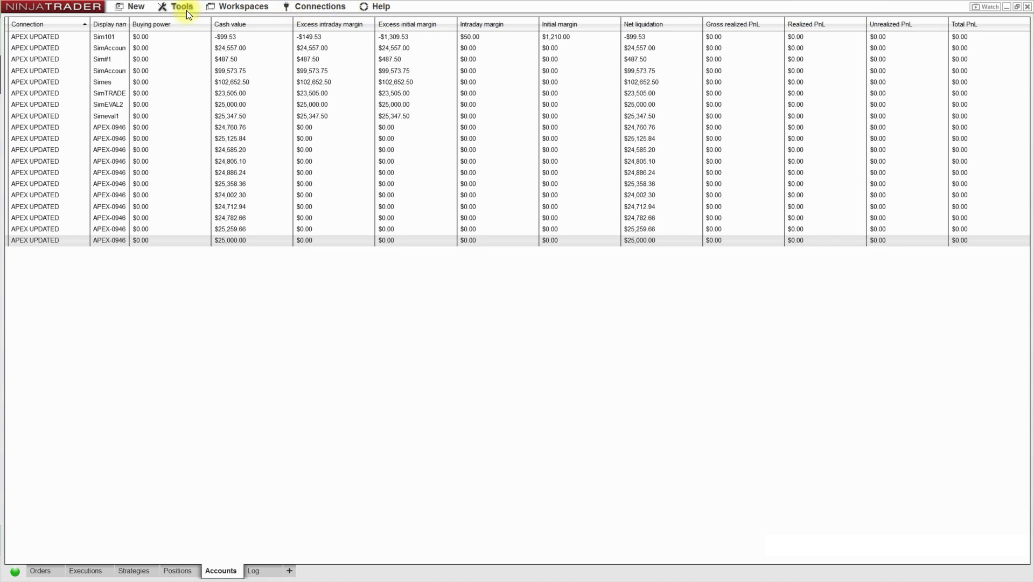
# Step: Open the Historical Data window from the Tools menu
pyautogui.click(181, 6)
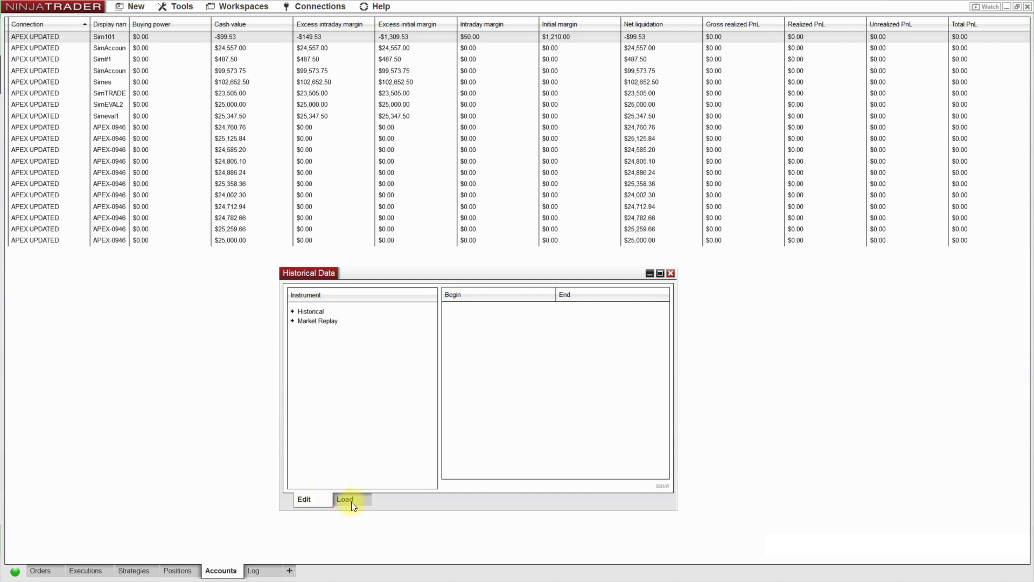
# Step: On the Load page, choose ES 03-23 as the Market Replay instrument
pyautogui.click(345, 499)
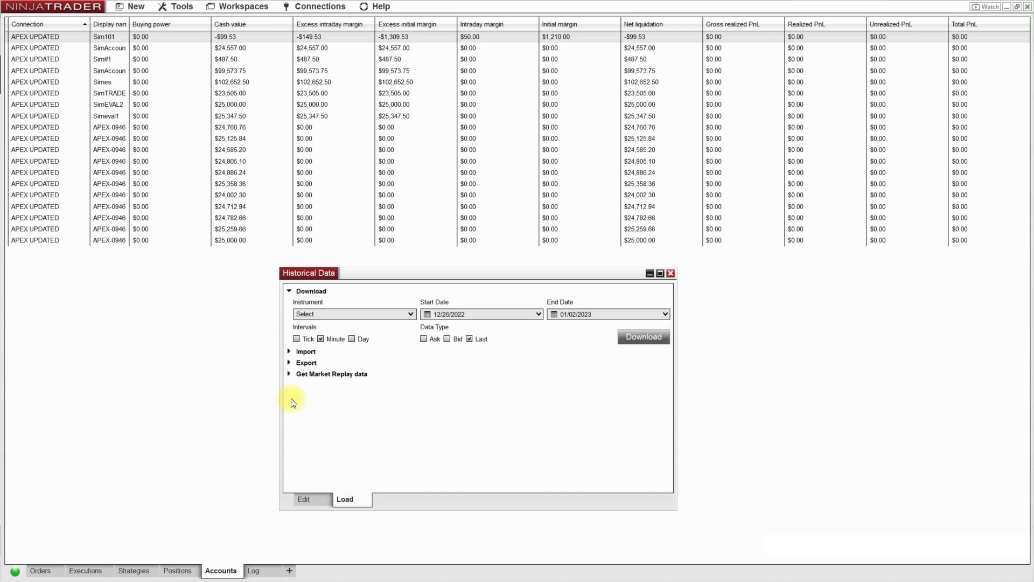
pyautogui.moveTo(309, 376)
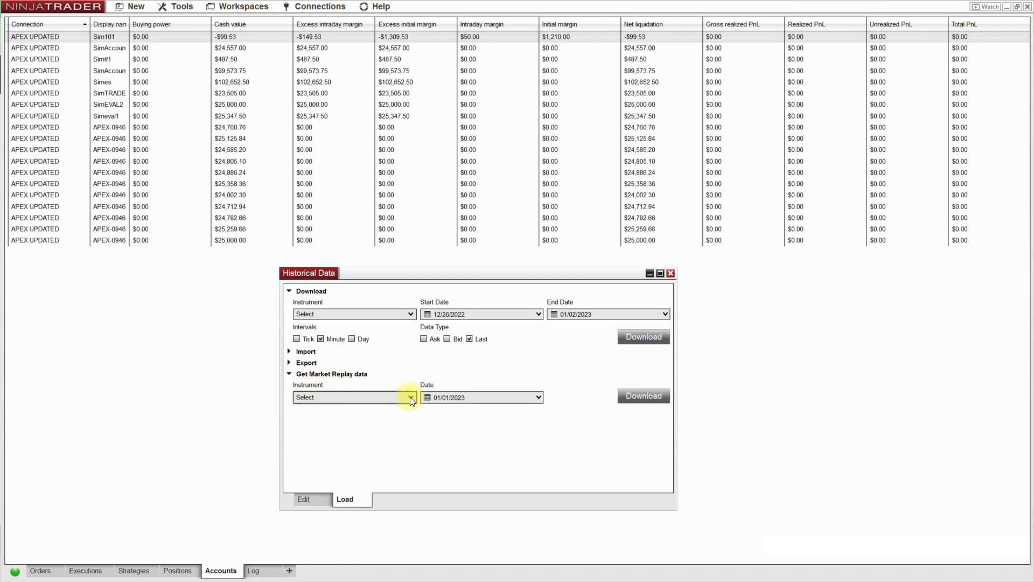
pyautogui.click(409, 397)
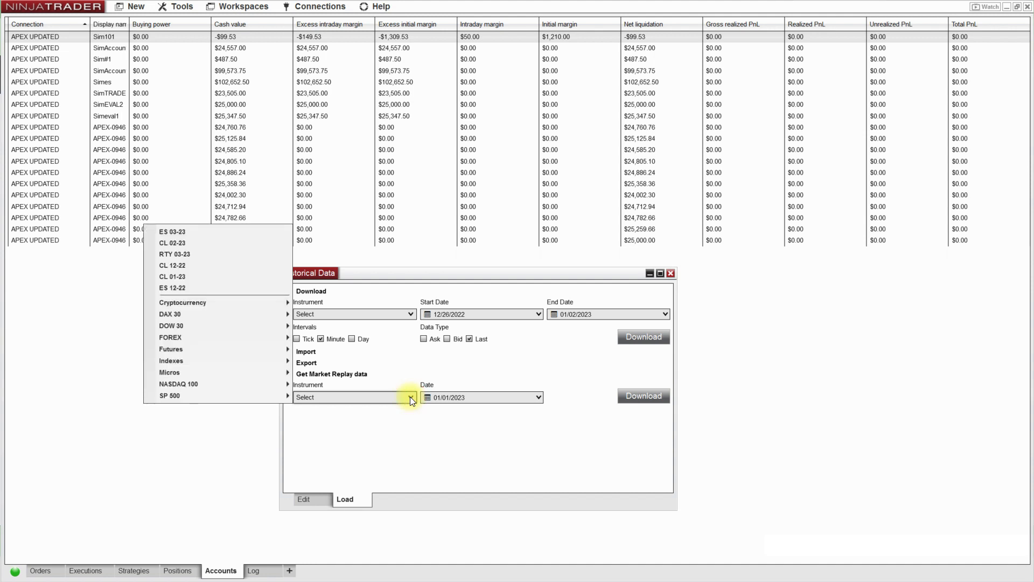
pyautogui.moveTo(211, 290)
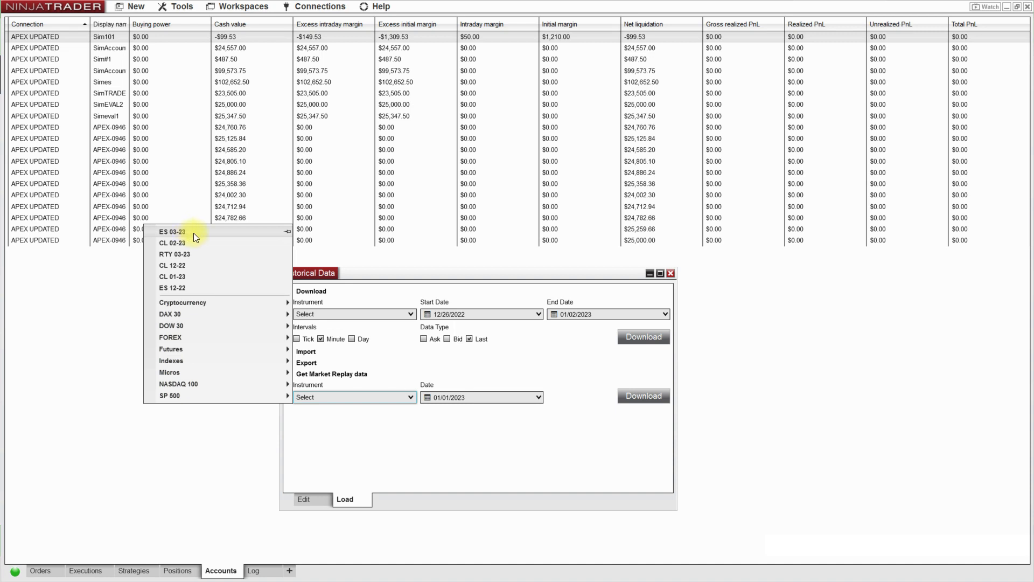
pyautogui.click(173, 231)
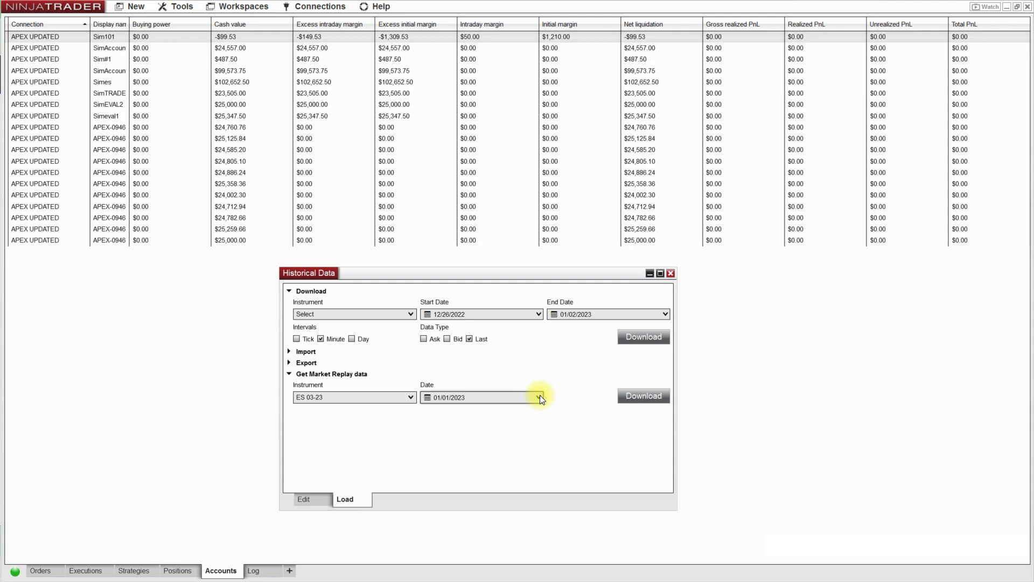
# Step: Set the replay date to December 19, 2022 and download that day's data
pyautogui.click(538, 397)
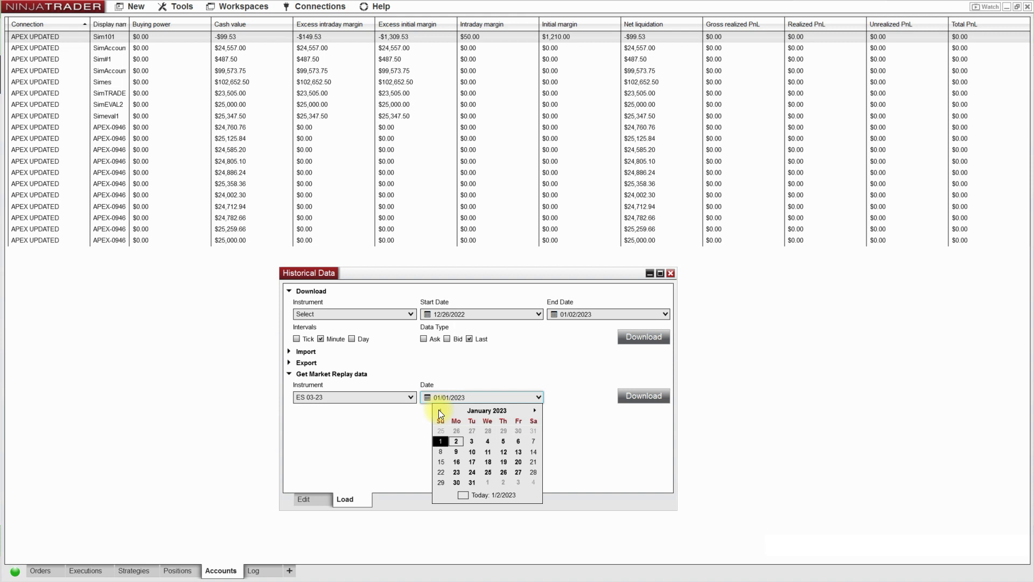
pyautogui.click(440, 409)
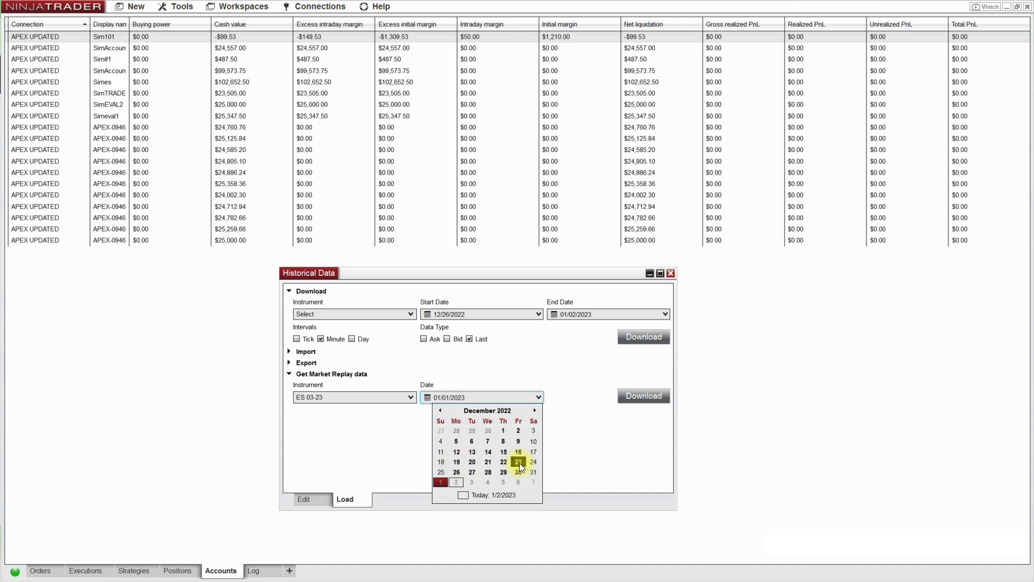
pyautogui.moveTo(456, 461)
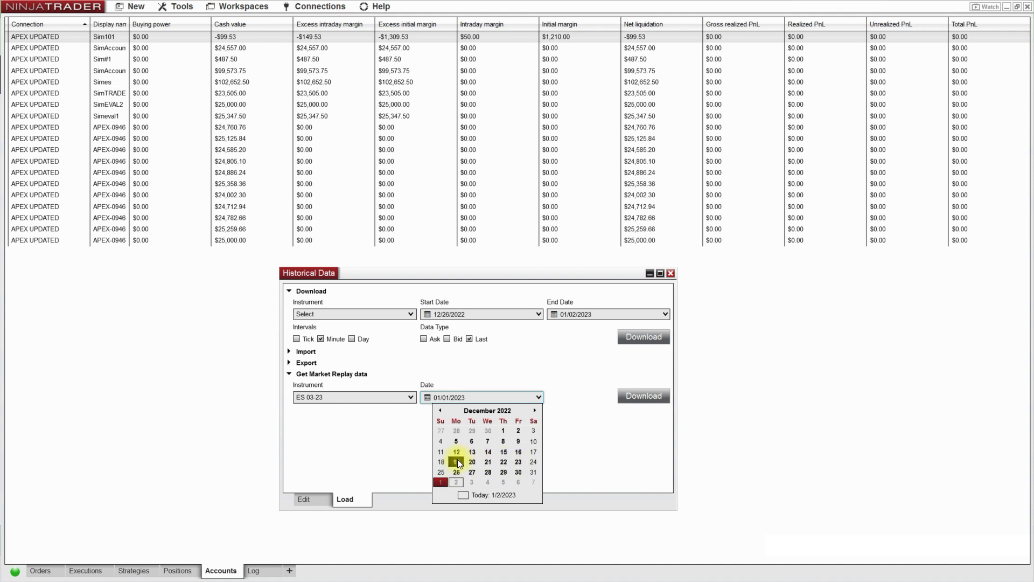
pyautogui.click(456, 461)
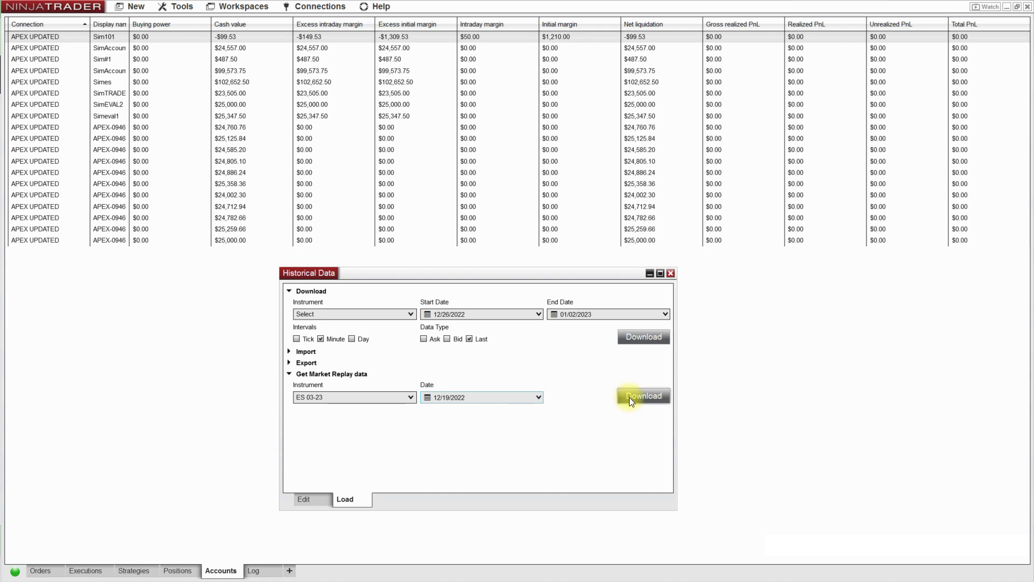
pyautogui.click(643, 395)
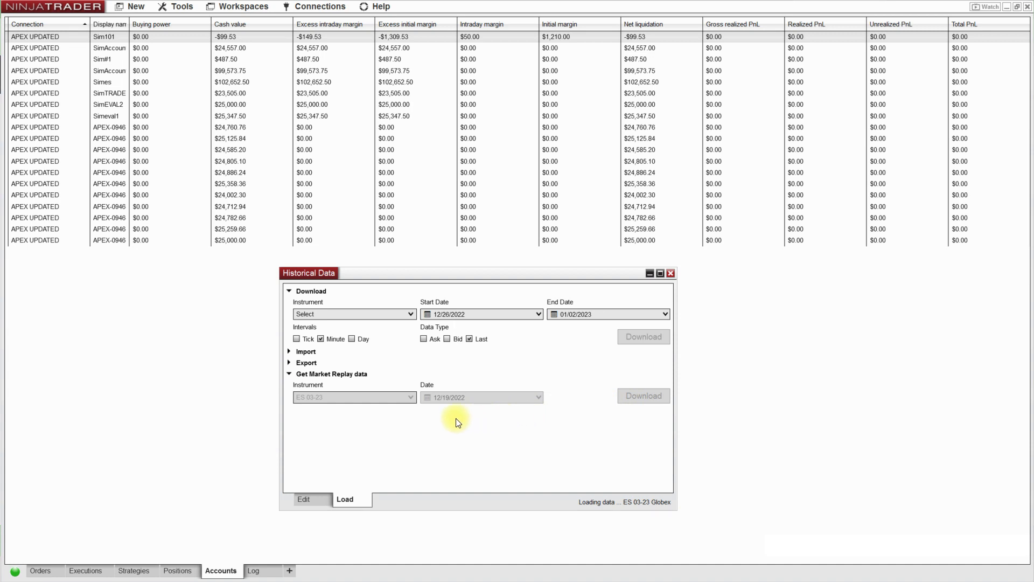
pyautogui.moveTo(451, 423)
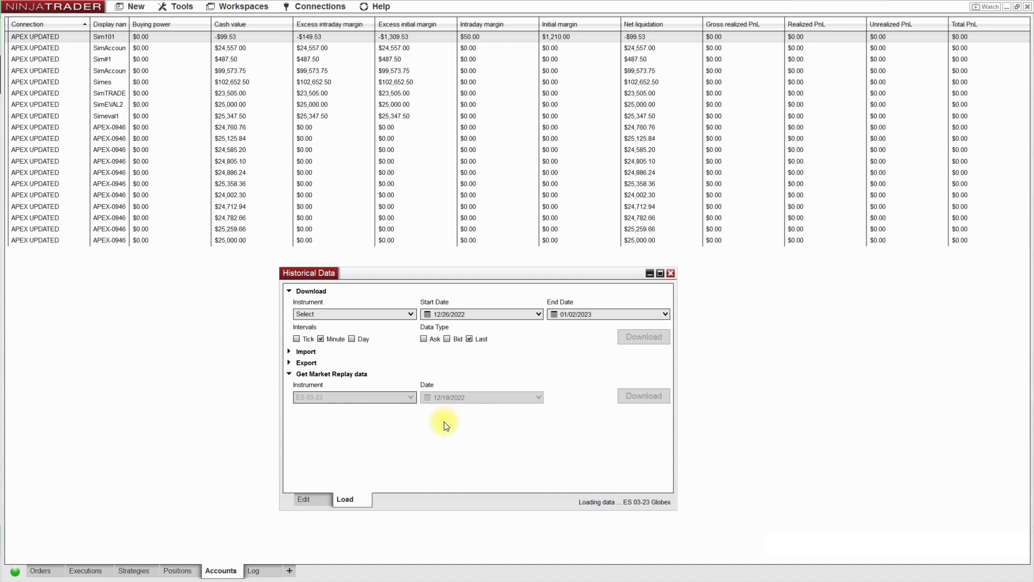
pyautogui.moveTo(655, 519)
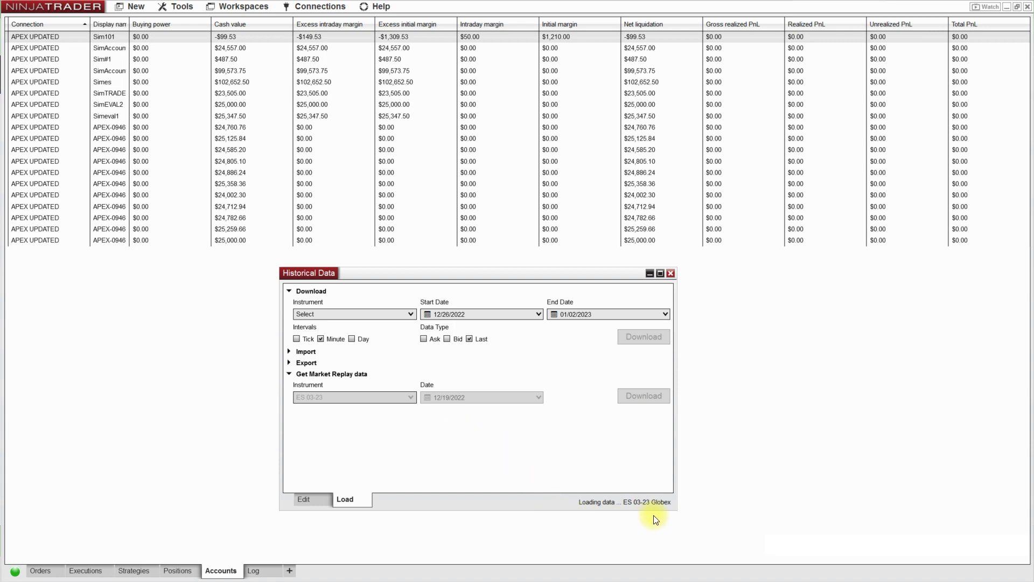
pyautogui.moveTo(579, 520)
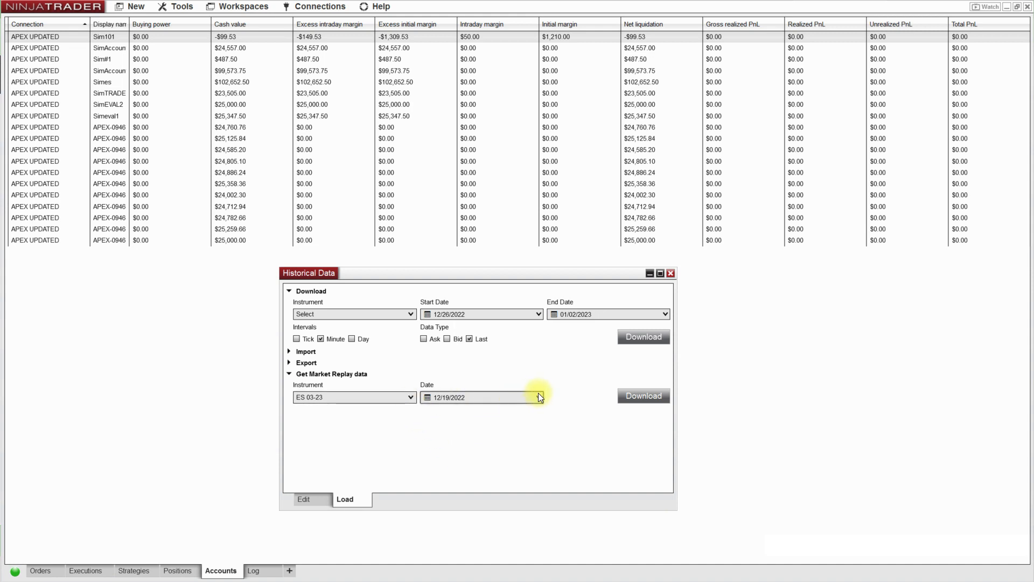
# Step: Download replay data for 12/20/2022, then request 12/21/2022
pyautogui.click(535, 397)
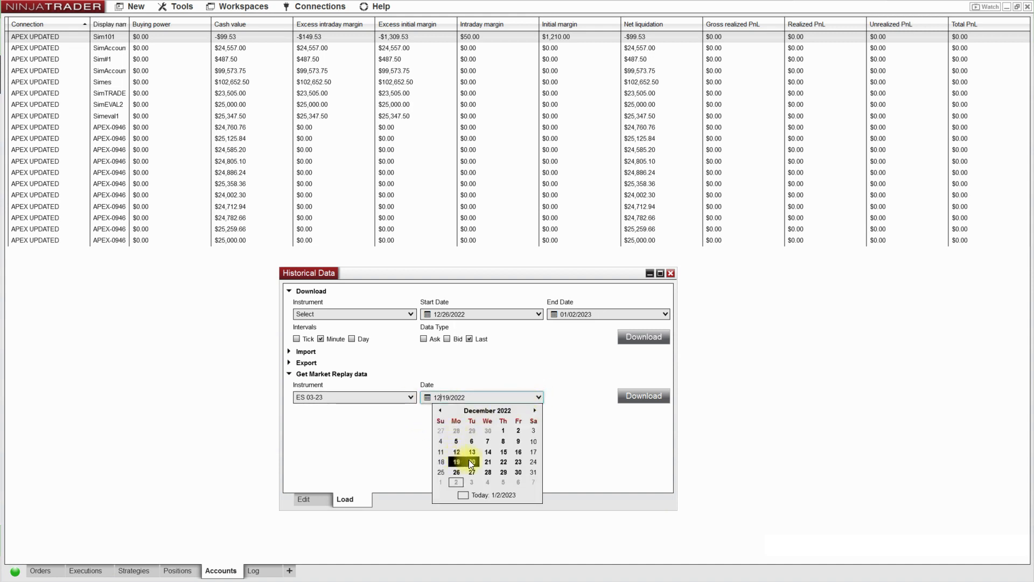
pyautogui.click(472, 461)
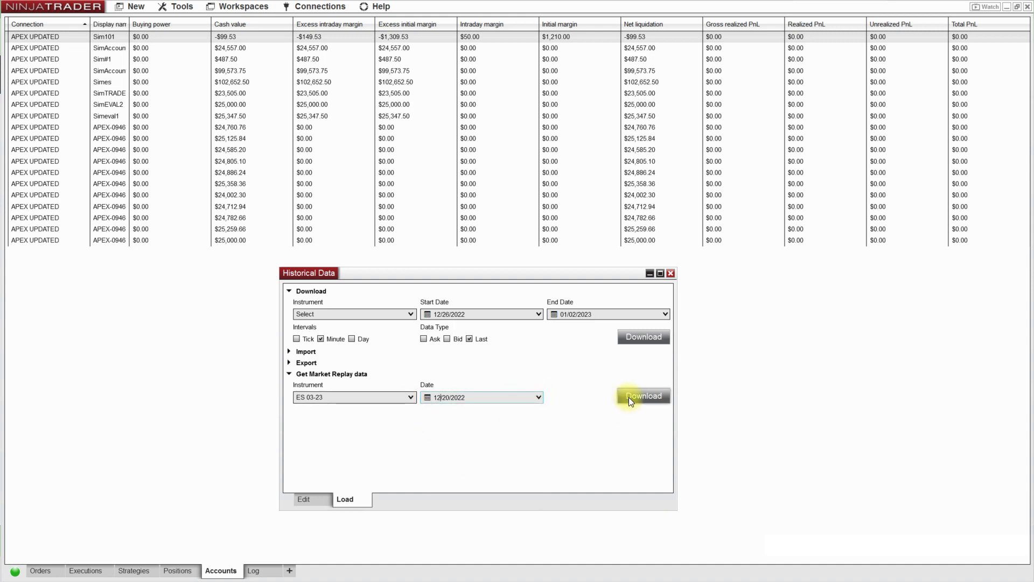
pyautogui.click(643, 396)
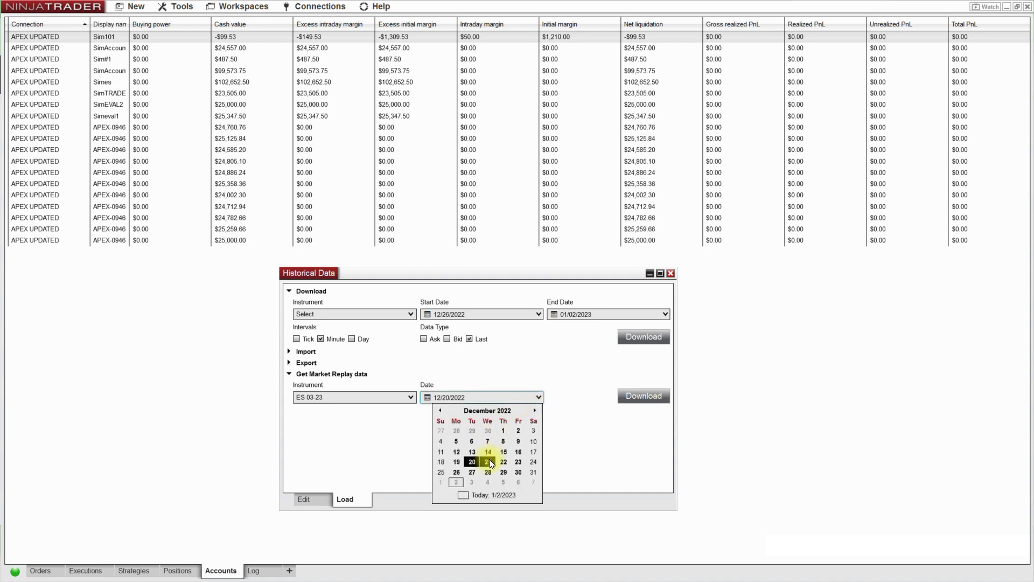
pyautogui.click(642, 395)
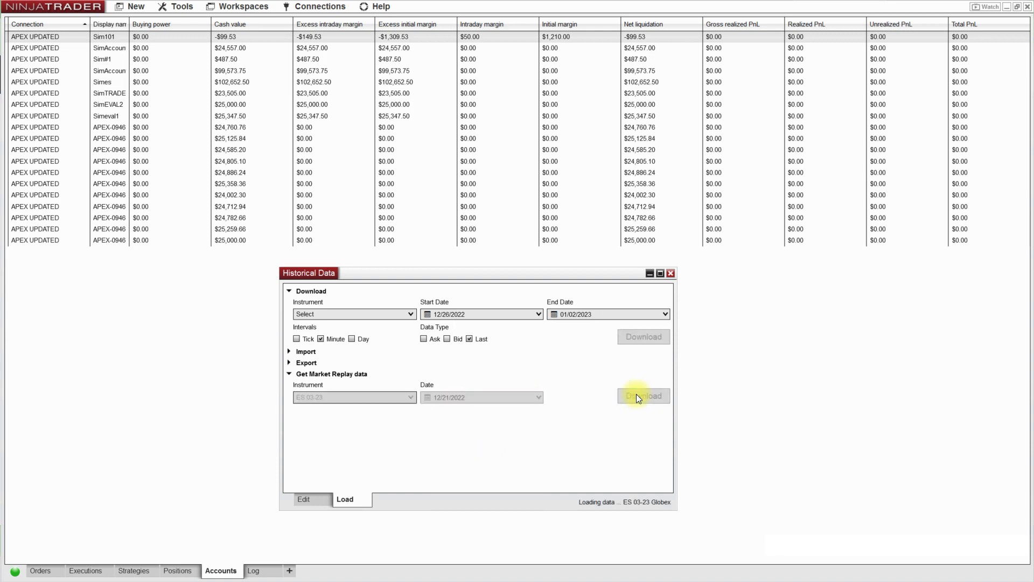
pyautogui.moveTo(507, 435)
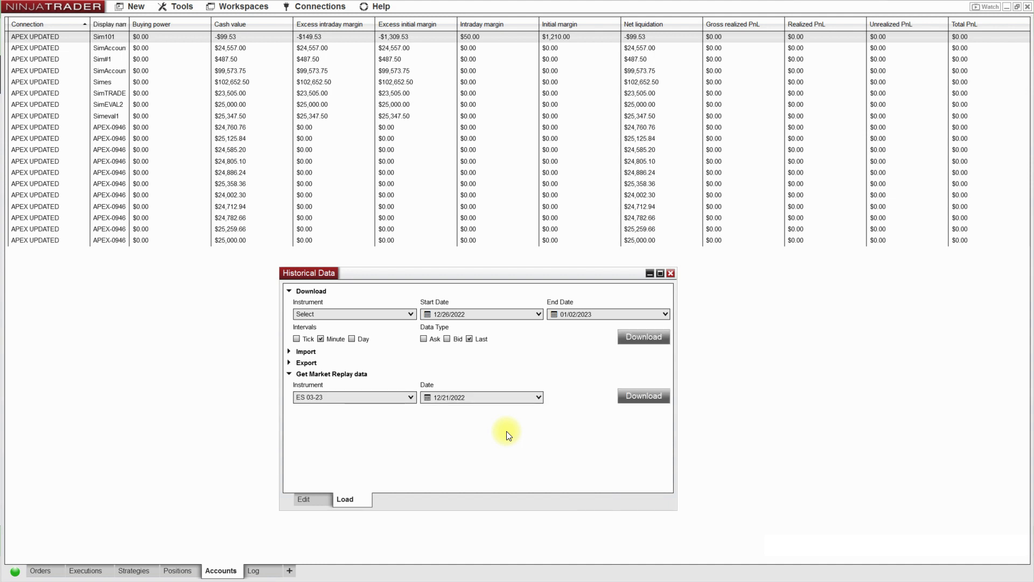
# Step: Download replay data for 12/22/2022, then set the date to 12/23/2022
pyautogui.click(481, 396)
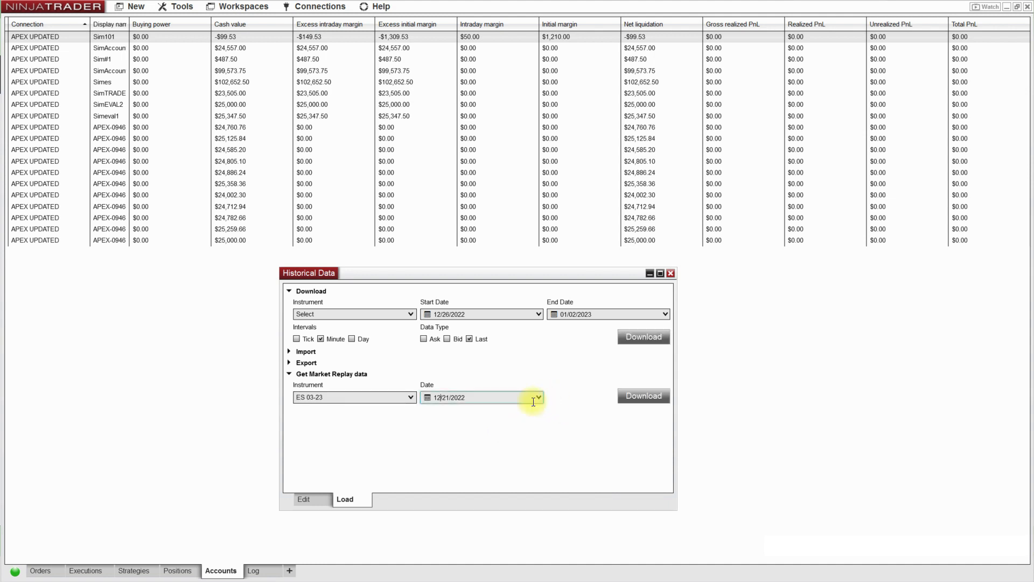
pyautogui.click(538, 396)
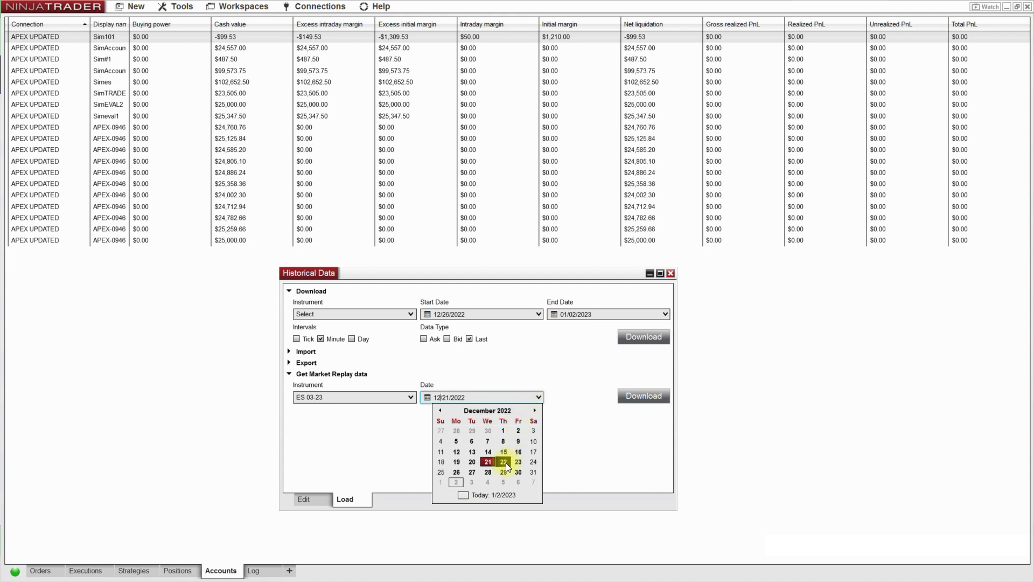
pyautogui.click(504, 462)
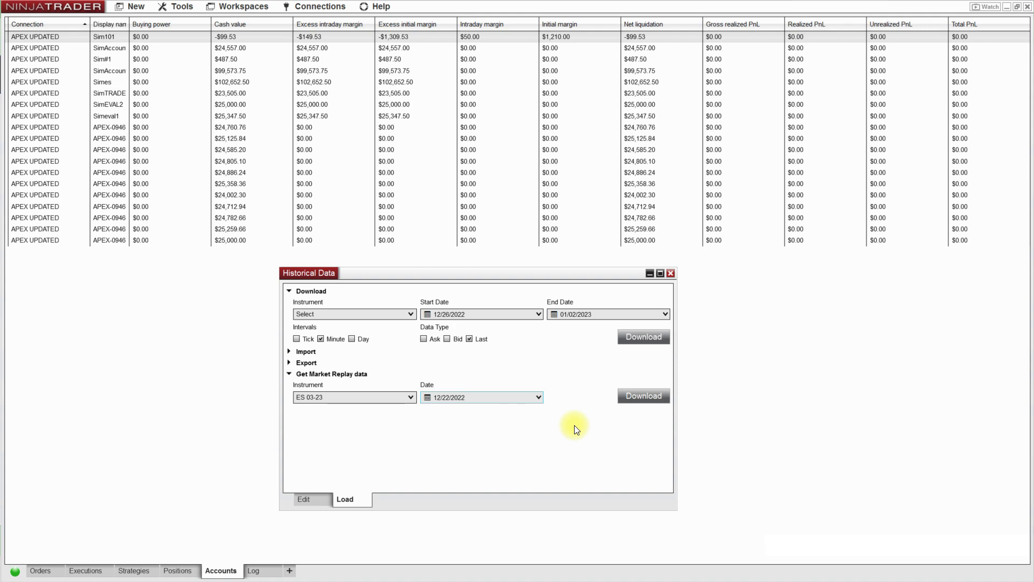
pyautogui.moveTo(706, 410)
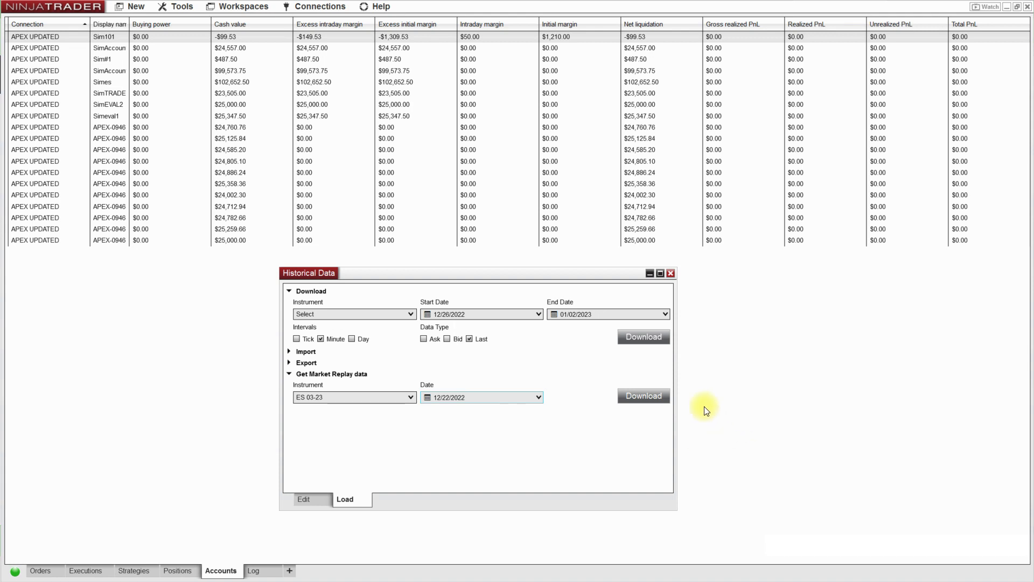
pyautogui.click(642, 395)
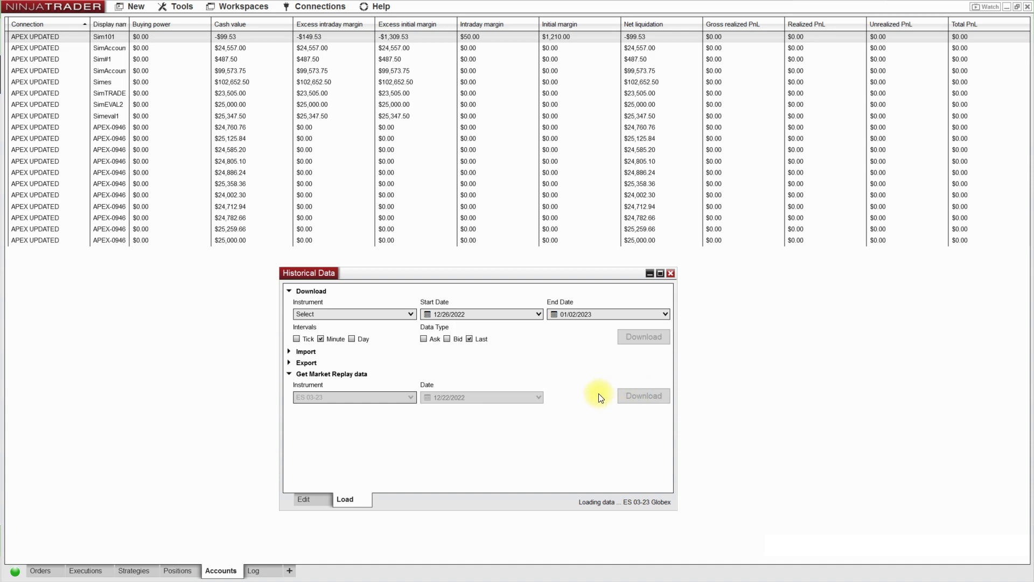
pyautogui.moveTo(612, 414)
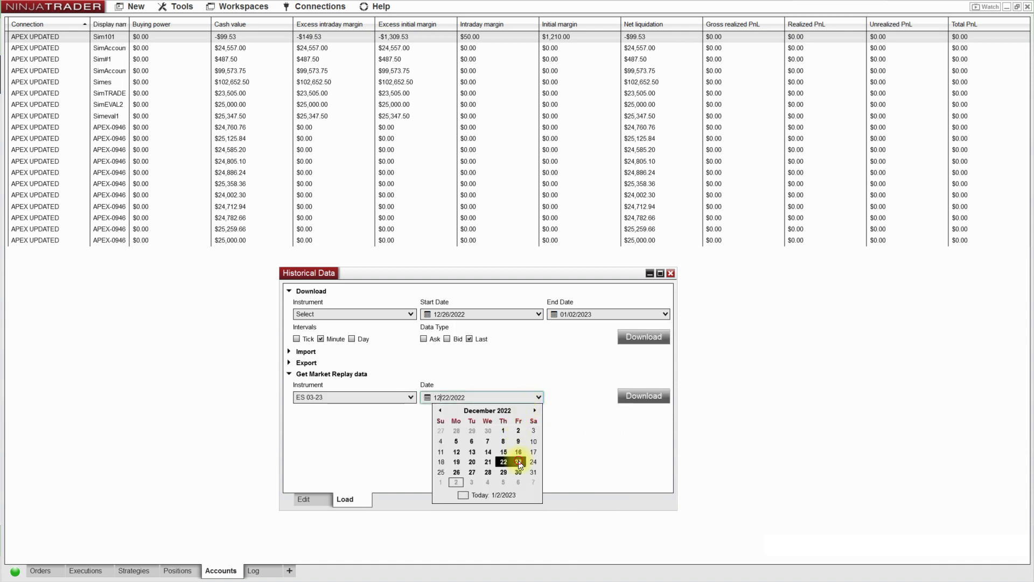
pyautogui.click(518, 461)
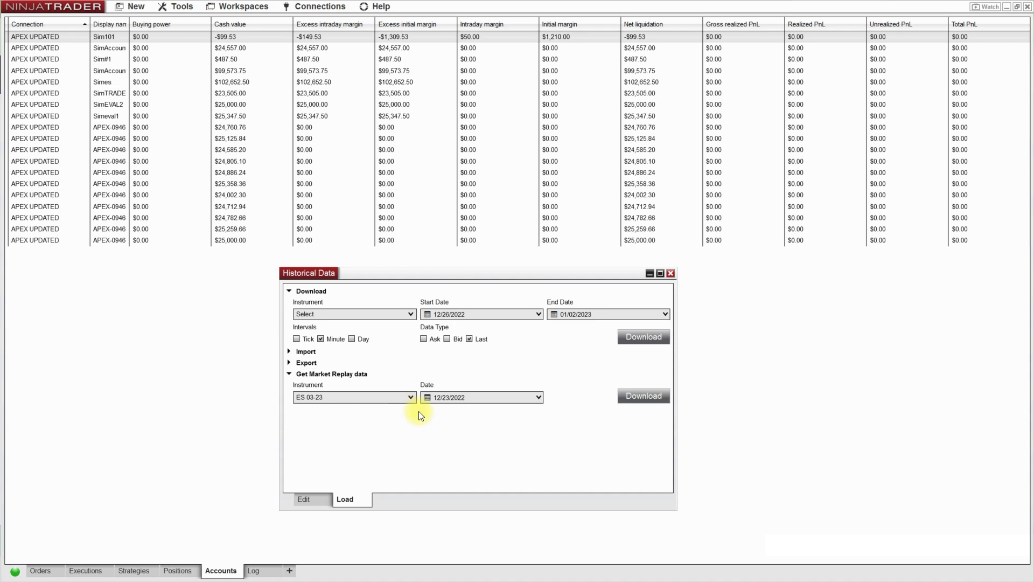
pyautogui.moveTo(534, 414)
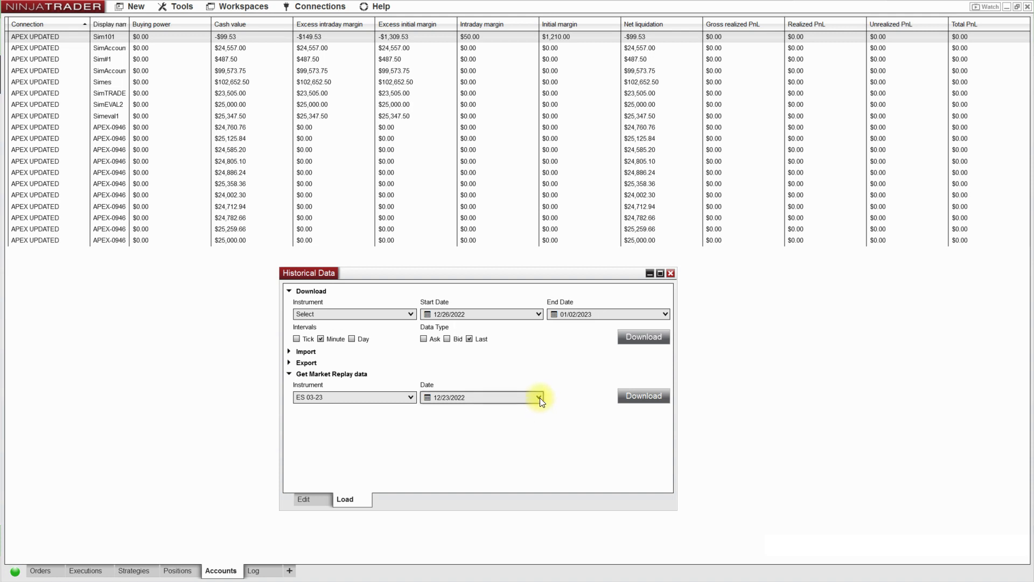
# Step: Change the replay date in the December 2022 calendar to the 18th
pyautogui.click(538, 397)
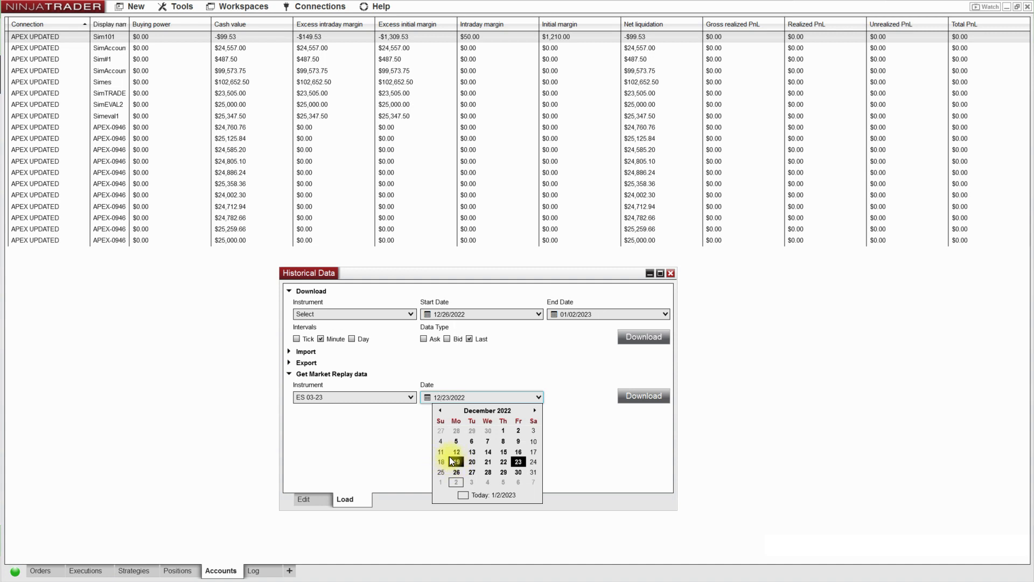
pyautogui.click(456, 462)
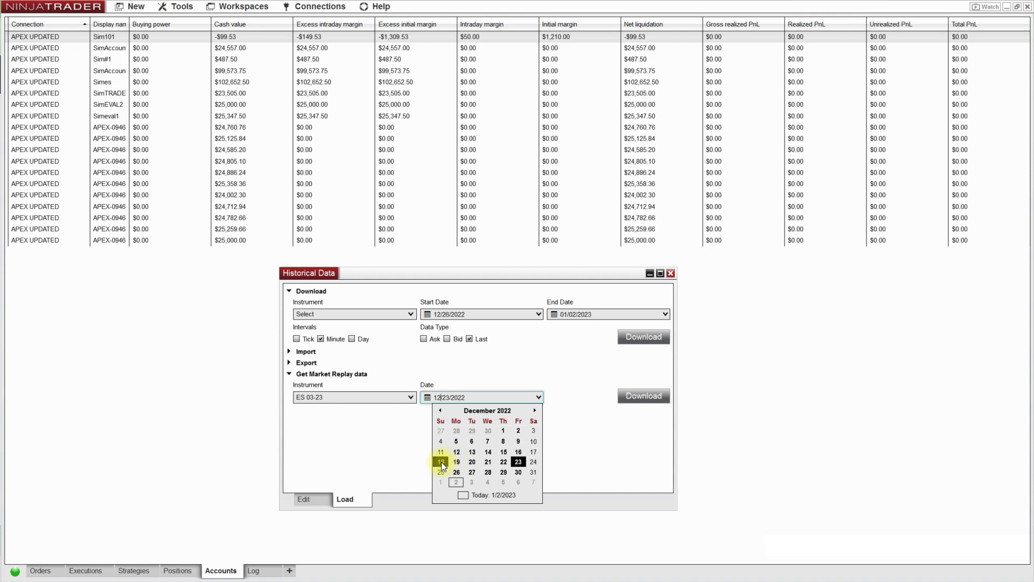
pyautogui.click(440, 462)
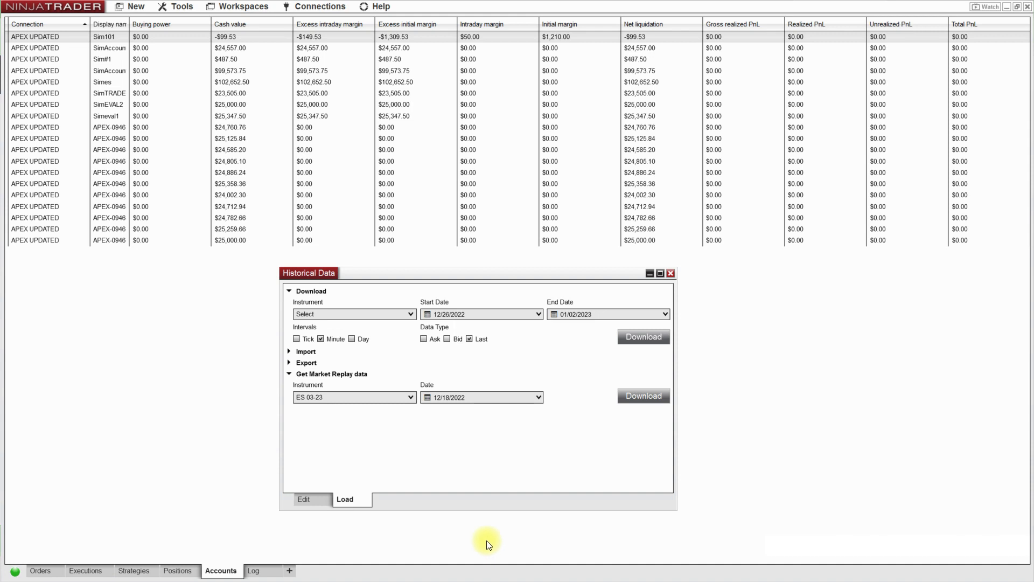
pyautogui.moveTo(484, 546)
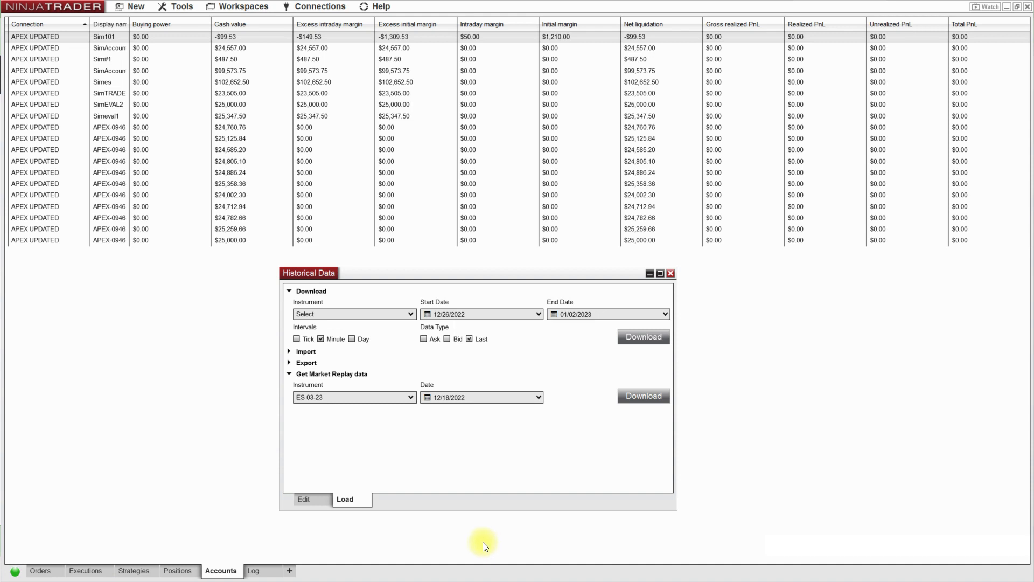
pyautogui.moveTo(476, 519)
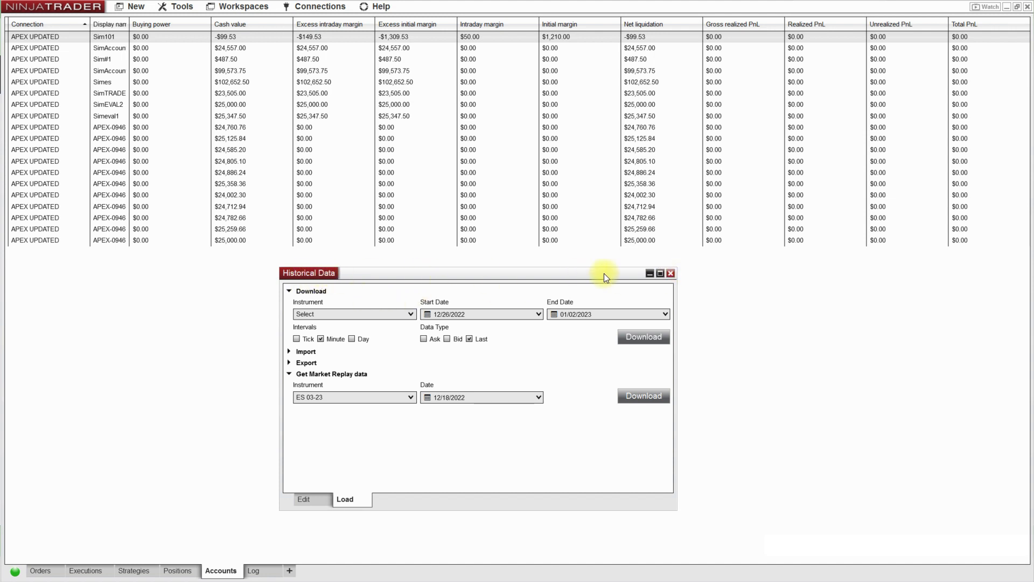
# Step: Close Historical Data and disconnect APEX UPDATED from the Connections menu
pyautogui.click(671, 273)
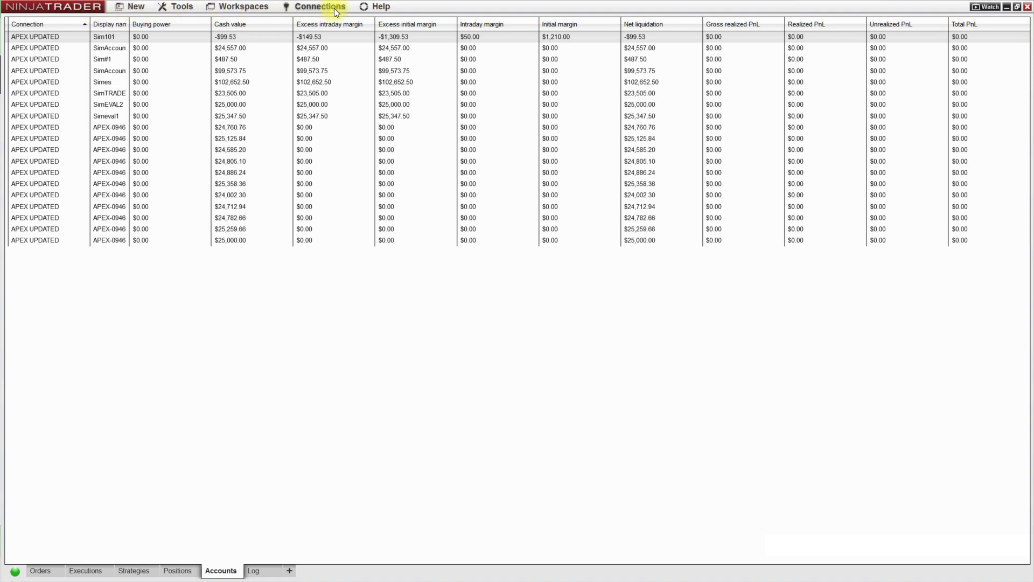
pyautogui.click(320, 7)
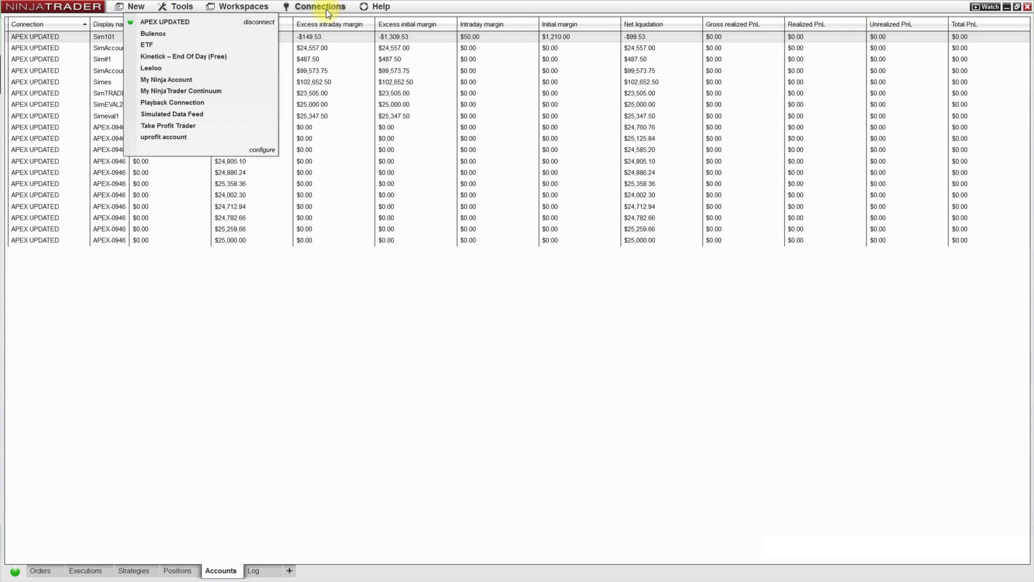
pyautogui.click(243, 7)
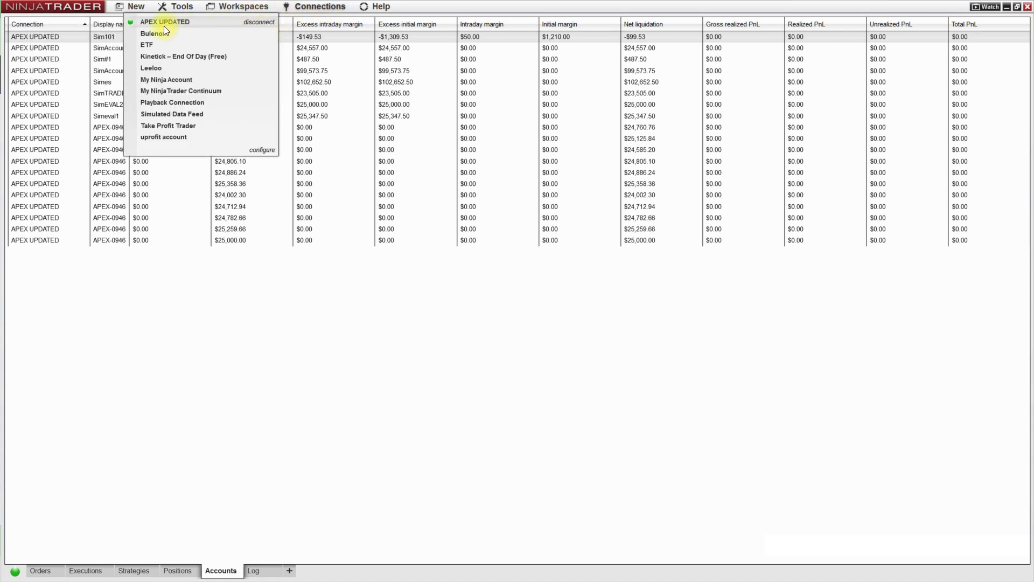
pyautogui.moveTo(256, 27)
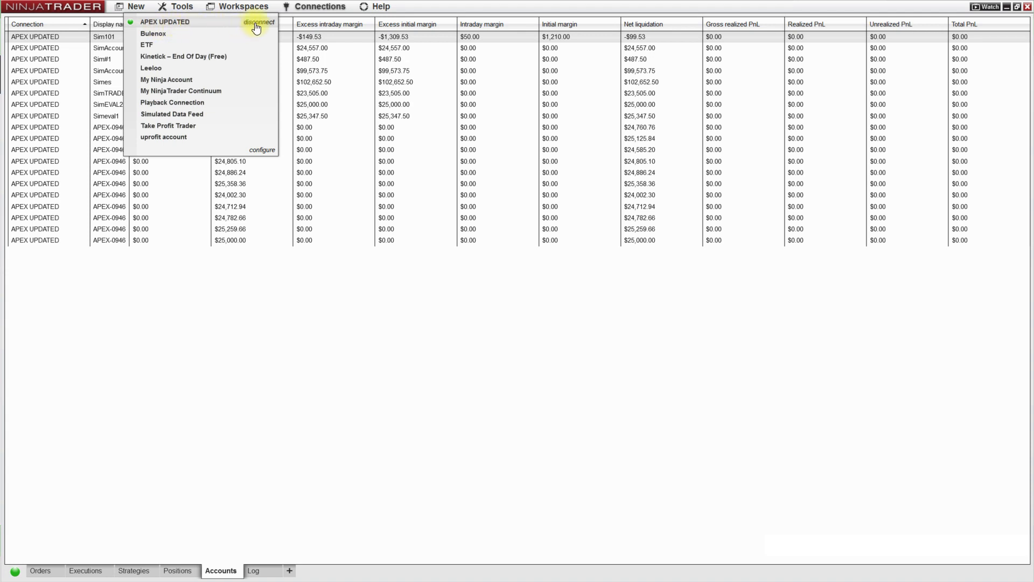
pyautogui.click(259, 22)
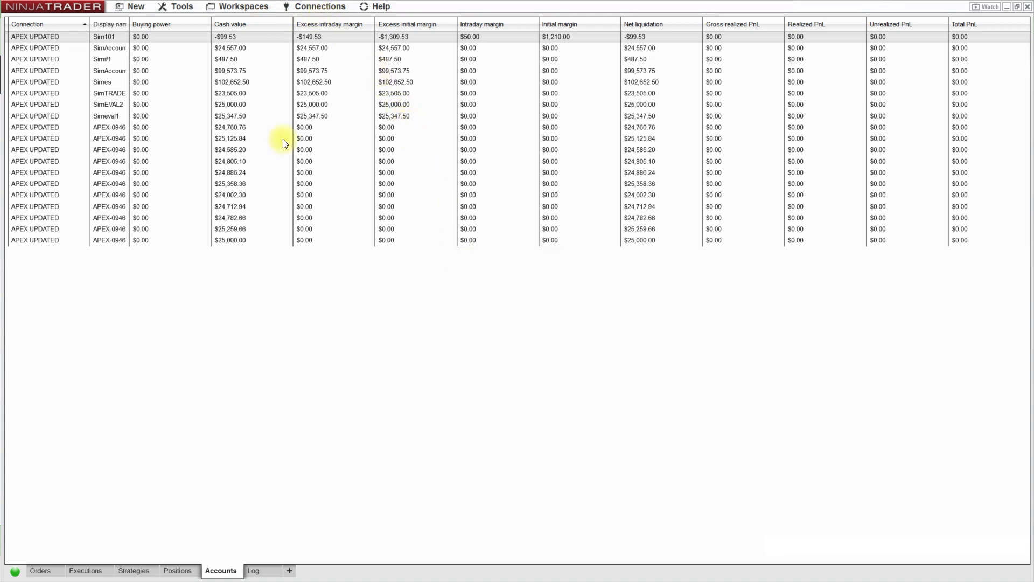
pyautogui.click(319, 6)
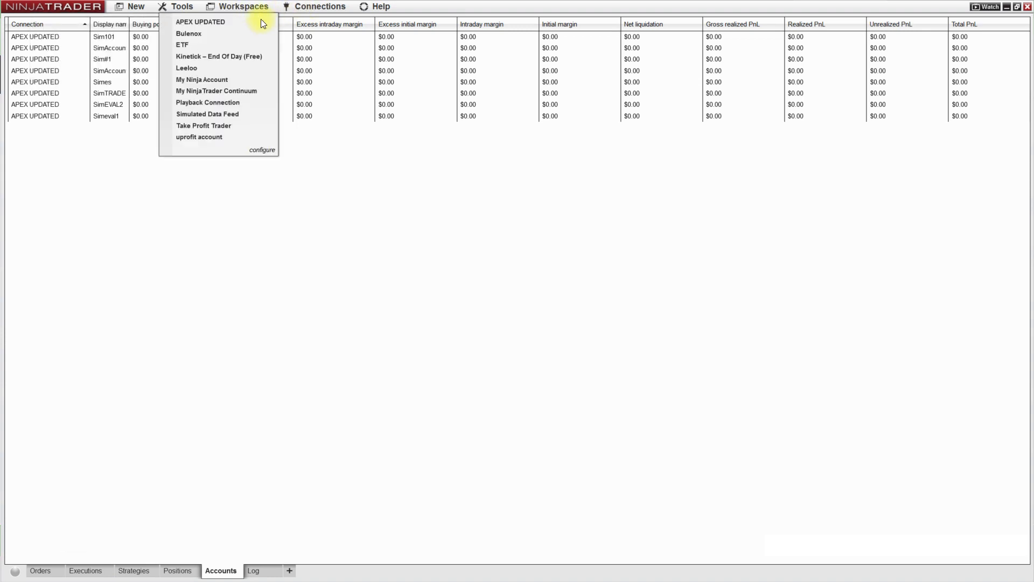
pyautogui.moveTo(200, 105)
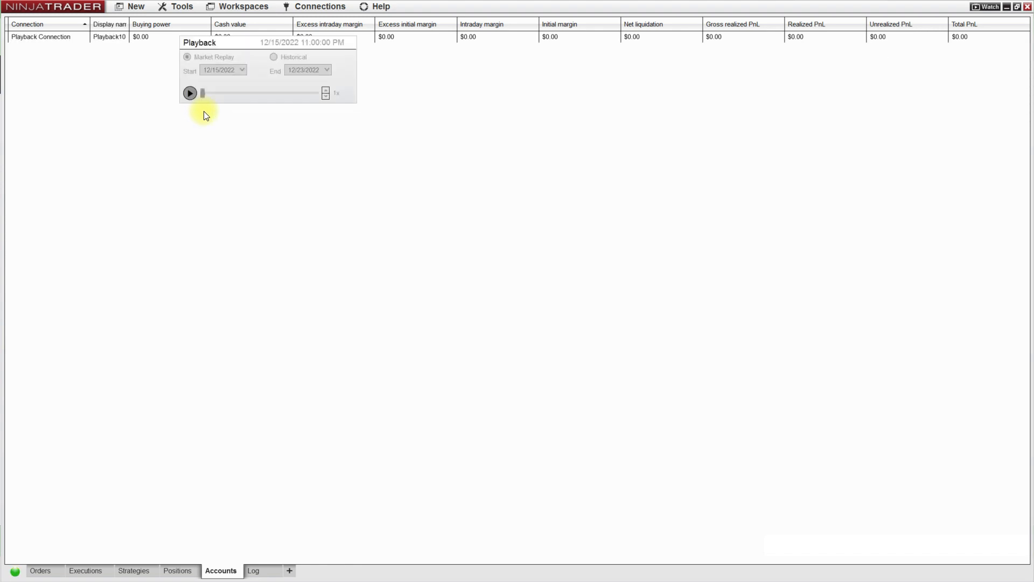
pyautogui.moveTo(3, 56)
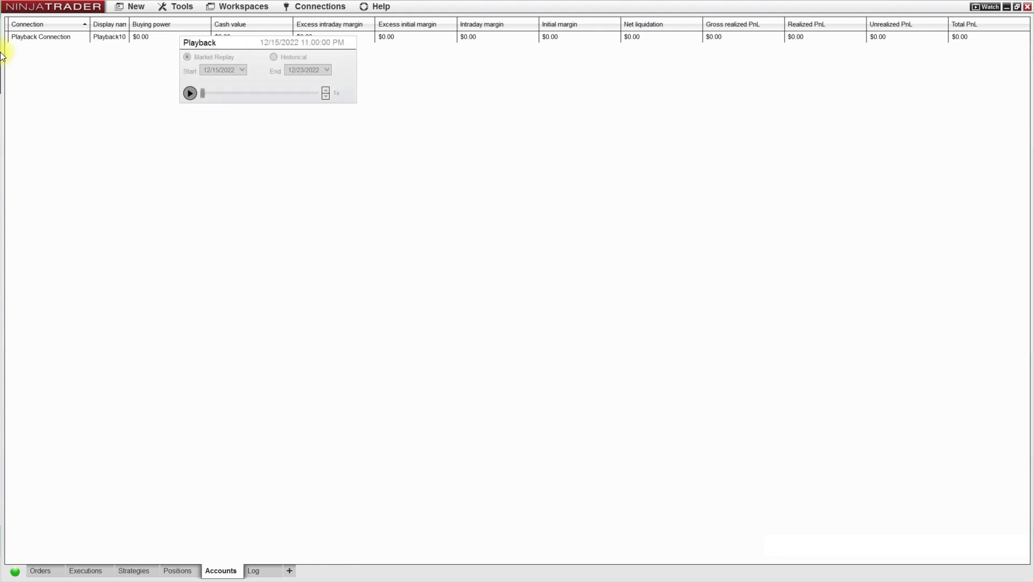
pyautogui.moveTo(320, 7)
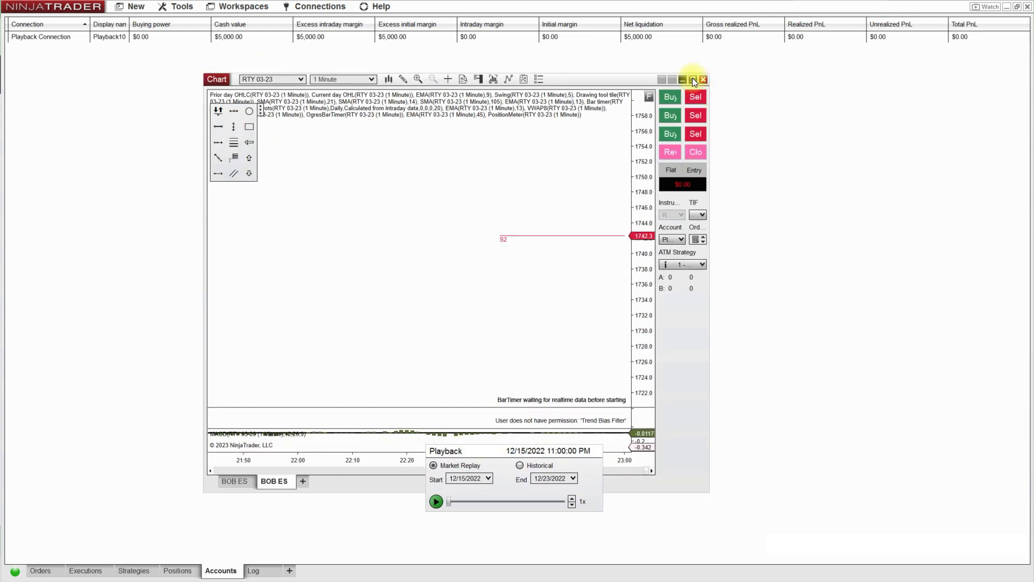
# Step: Maximize the RTY 03-23 chart, move Playback lower left, and open the start-date calendar
pyautogui.click(693, 79)
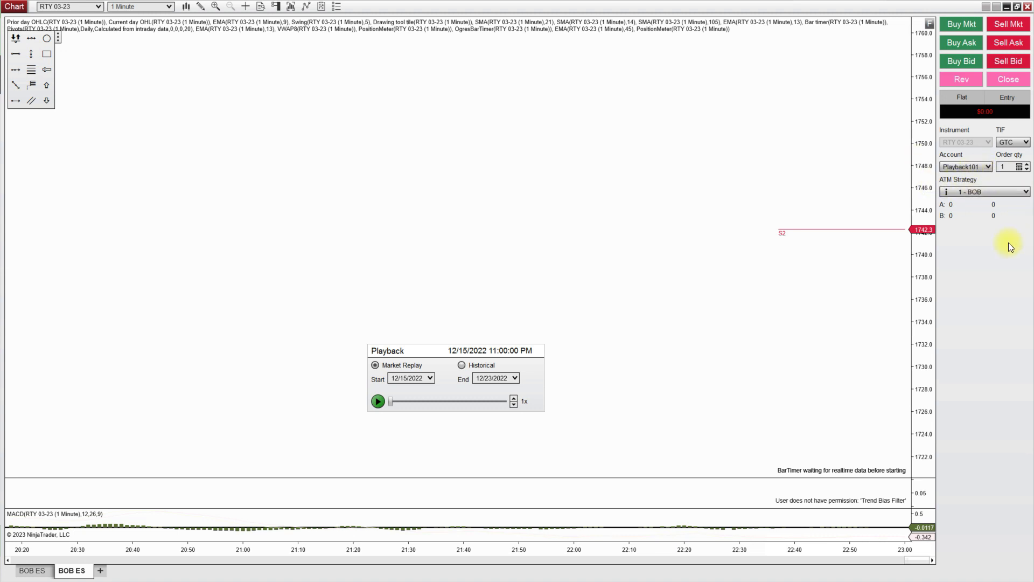
pyautogui.moveTo(388, 350); pyautogui.dragTo(356, 376)
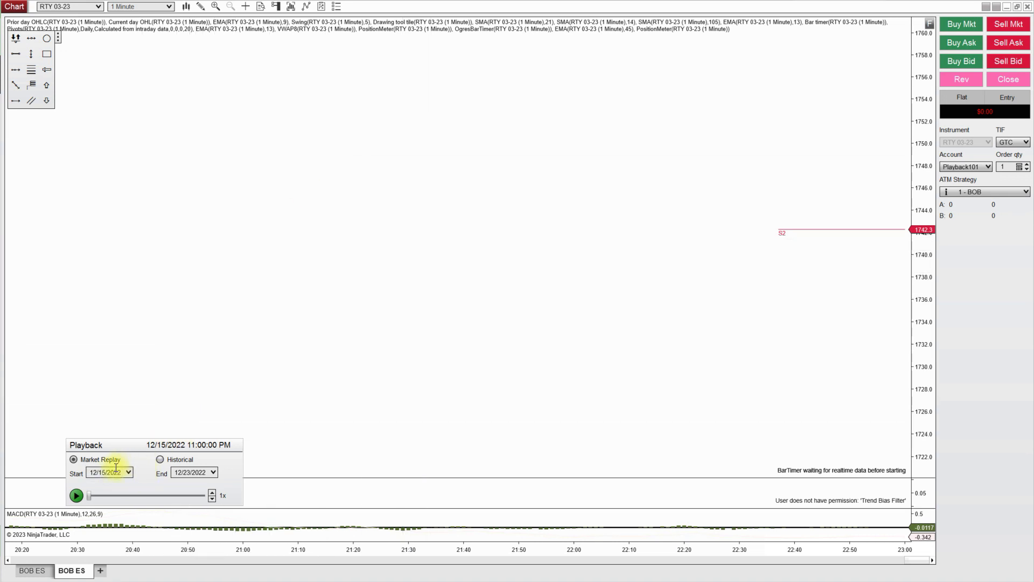
pyautogui.click(130, 473)
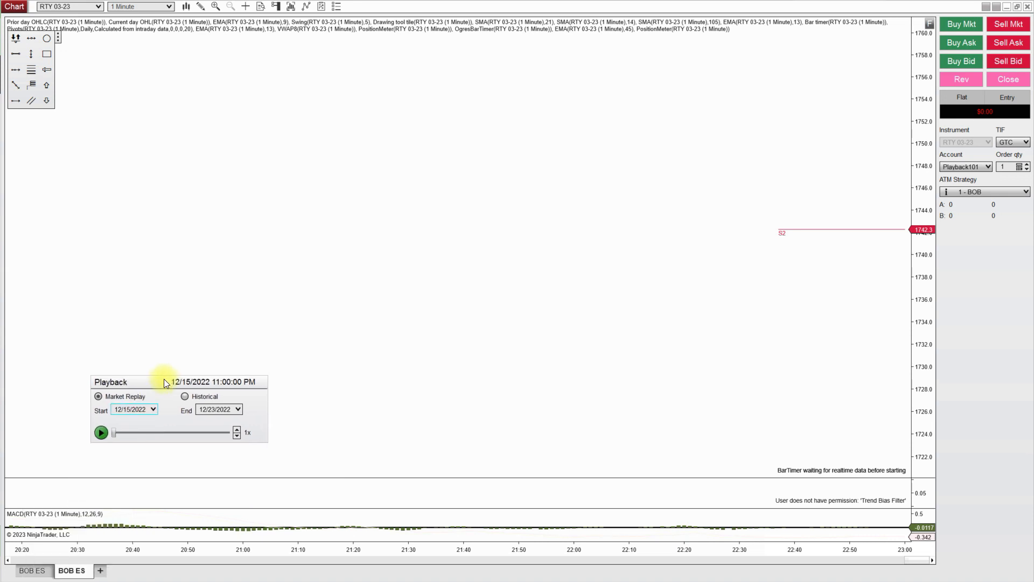
pyautogui.click(153, 409)
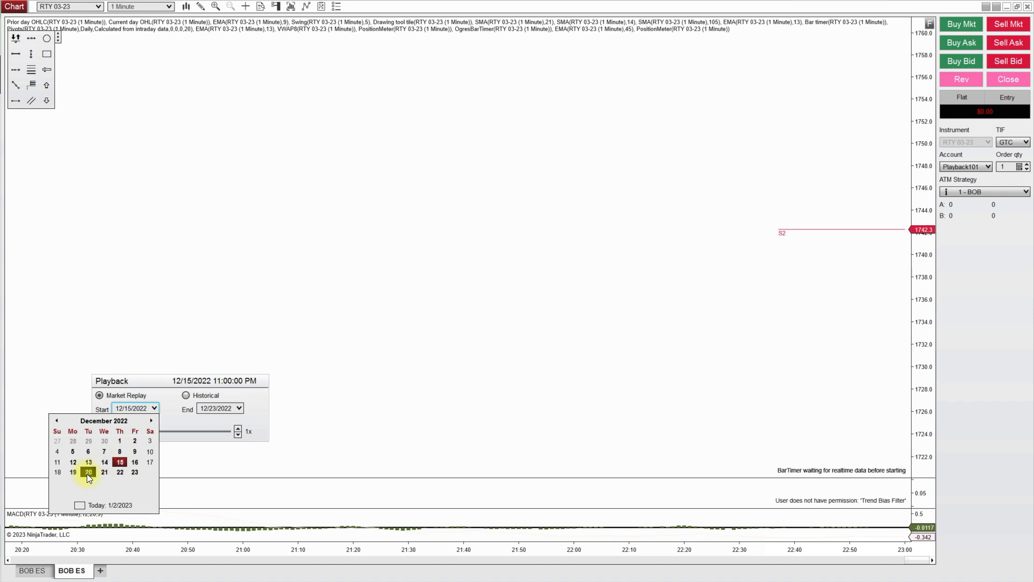
# Step: Set the replay start to December 20 and scrub playback to 12/21/2022 8:14 AM
pyautogui.click(88, 473)
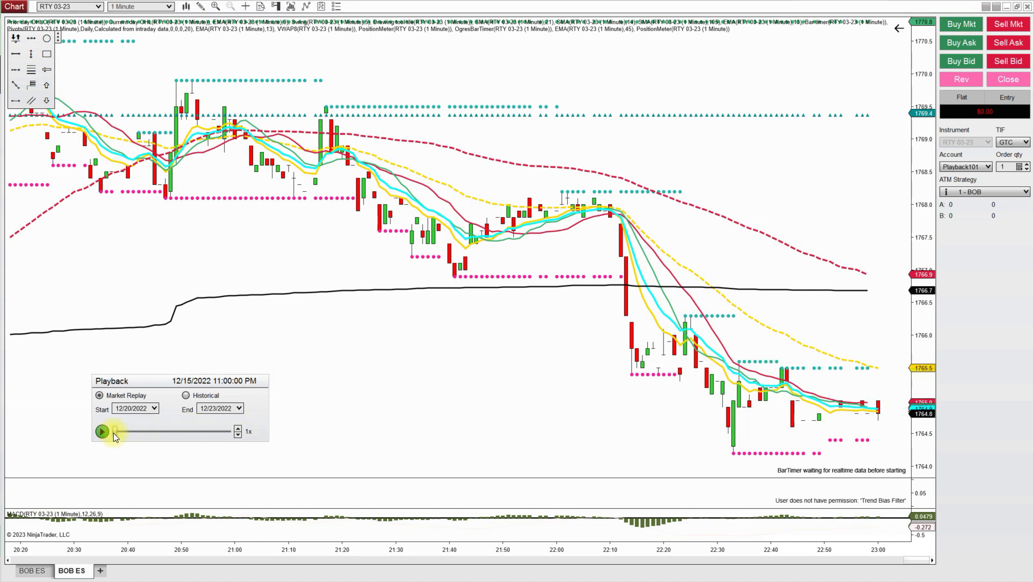
pyautogui.moveTo(114, 431); pyautogui.dragTo(122, 431)
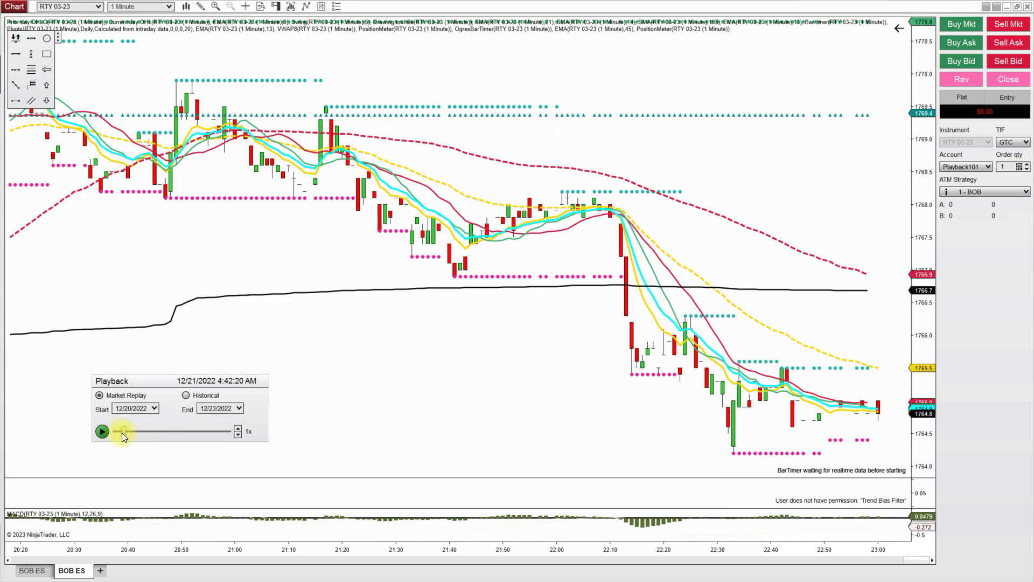
pyautogui.moveTo(123, 431); pyautogui.dragTo(132, 431)
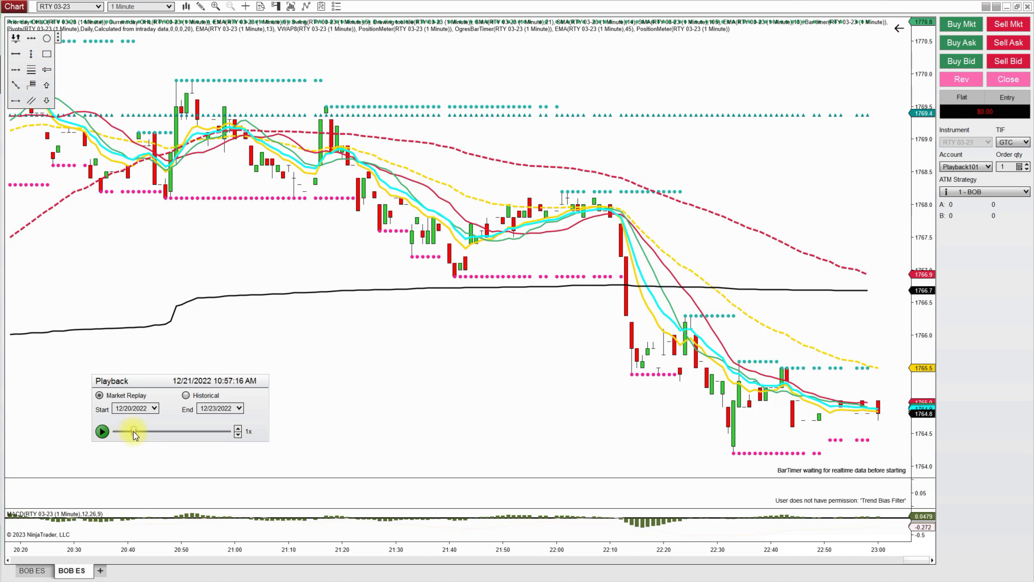
pyautogui.moveTo(132, 431); pyautogui.dragTo(139, 431)
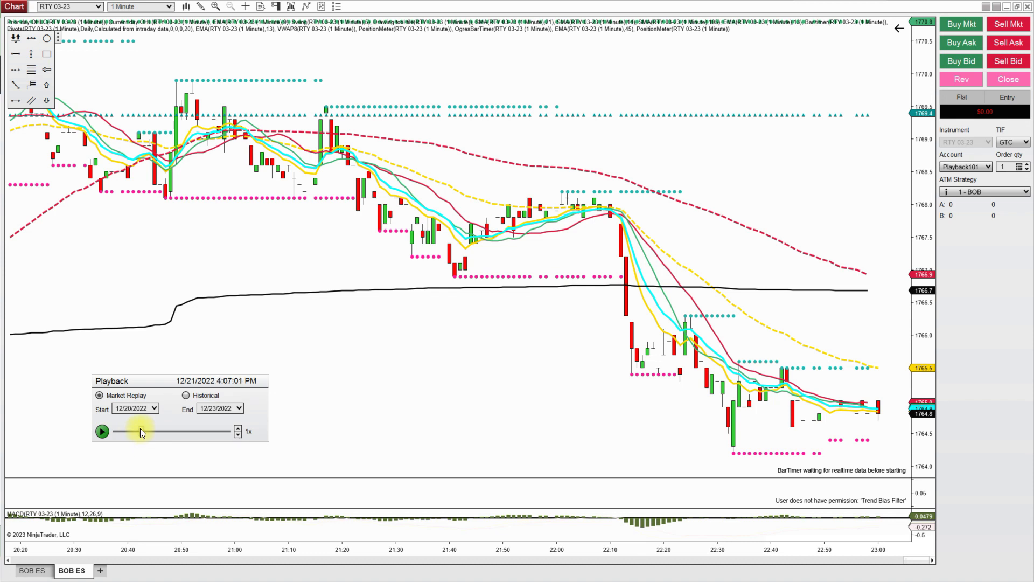
pyautogui.moveTo(141, 431); pyautogui.dragTo(132, 431)
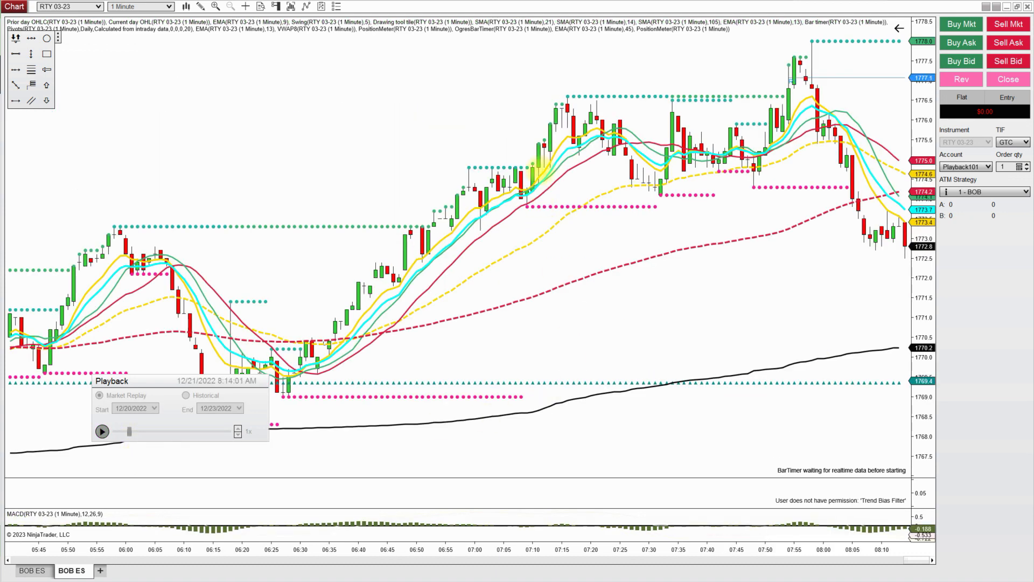
# Step: Resume RTY 03-23 playback at 1x, then right-click the chart
pyautogui.click(102, 431)
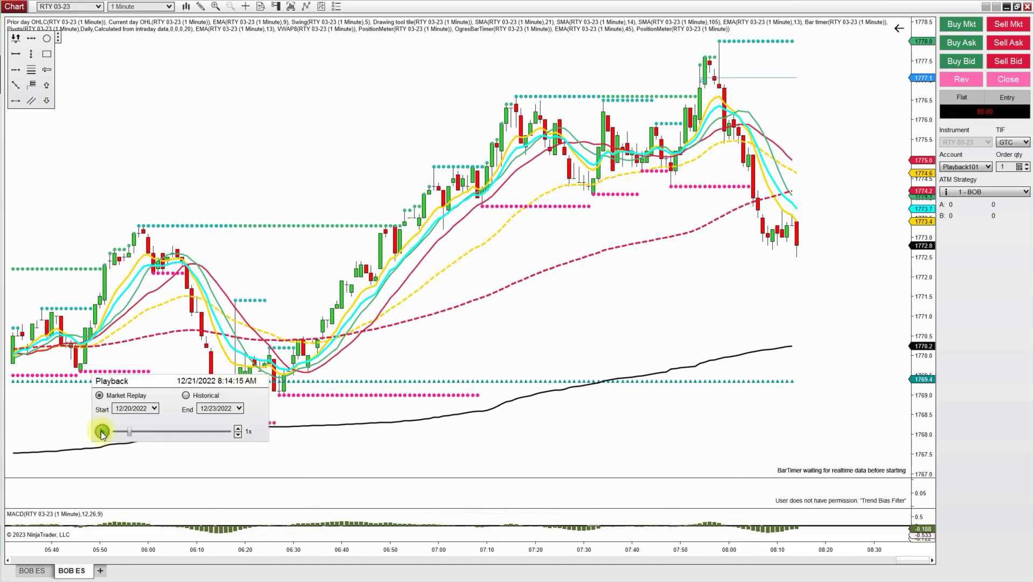
pyautogui.click(102, 431)
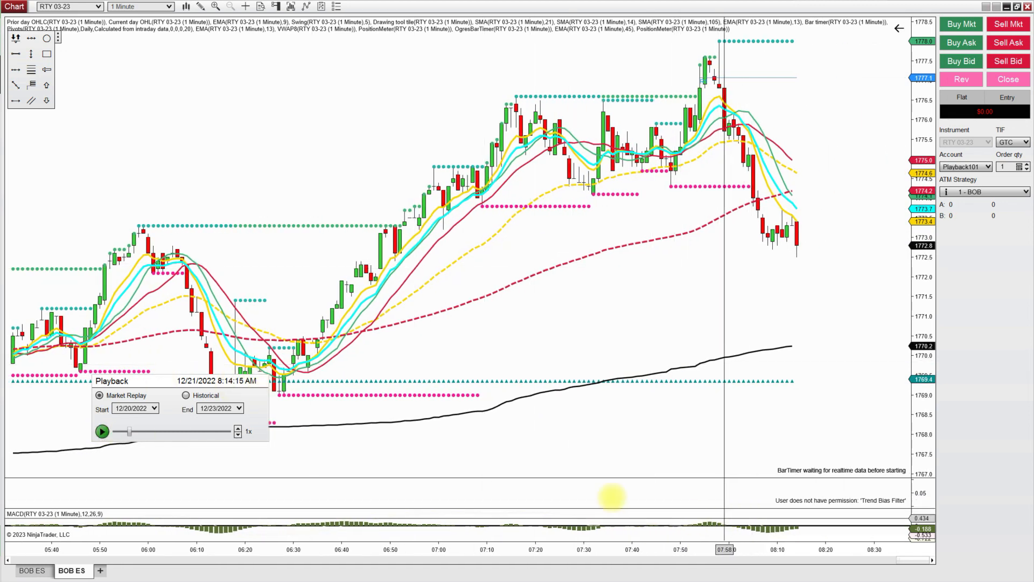
pyautogui.click(101, 431)
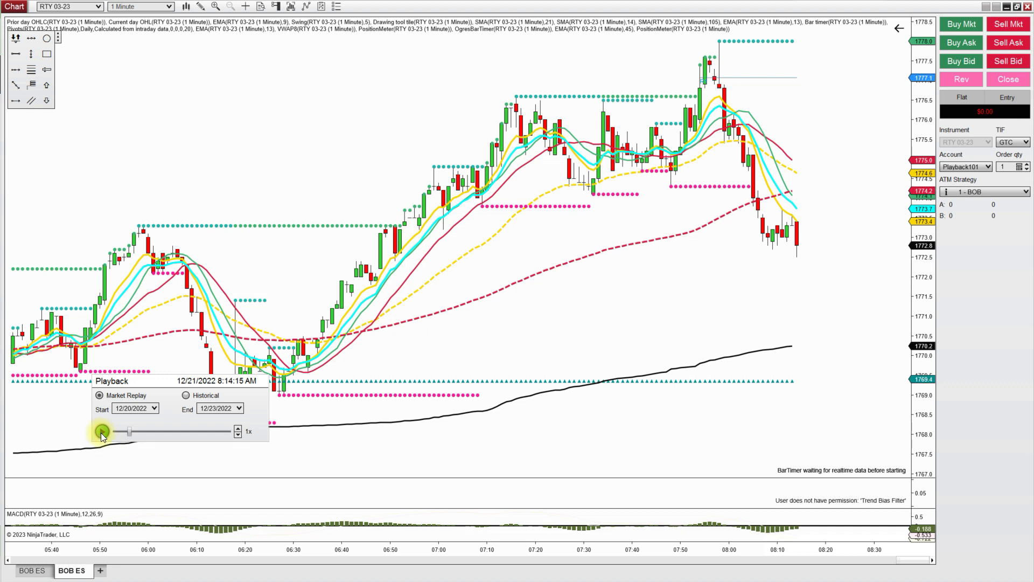
pyautogui.click(102, 431)
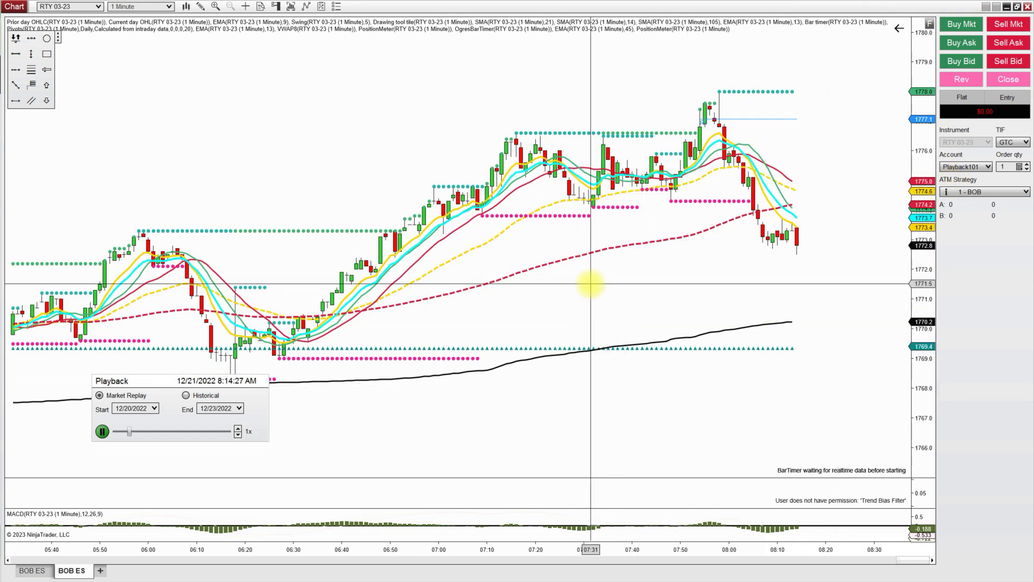
pyautogui.rightClick(585, 285)
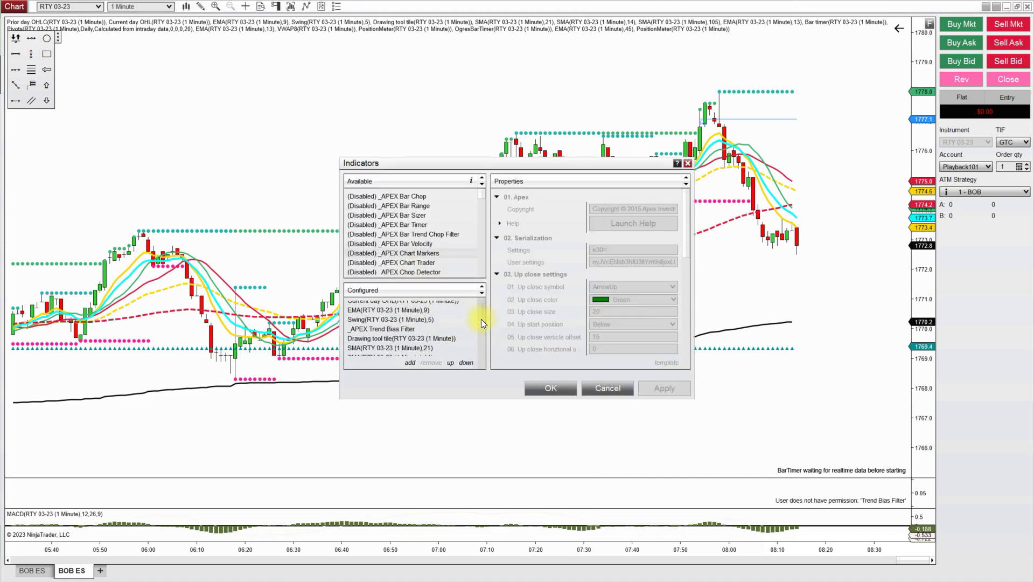
# Step: Add the Bar timer indicator to the RTY 03-23 chart
pyautogui.click(389, 335)
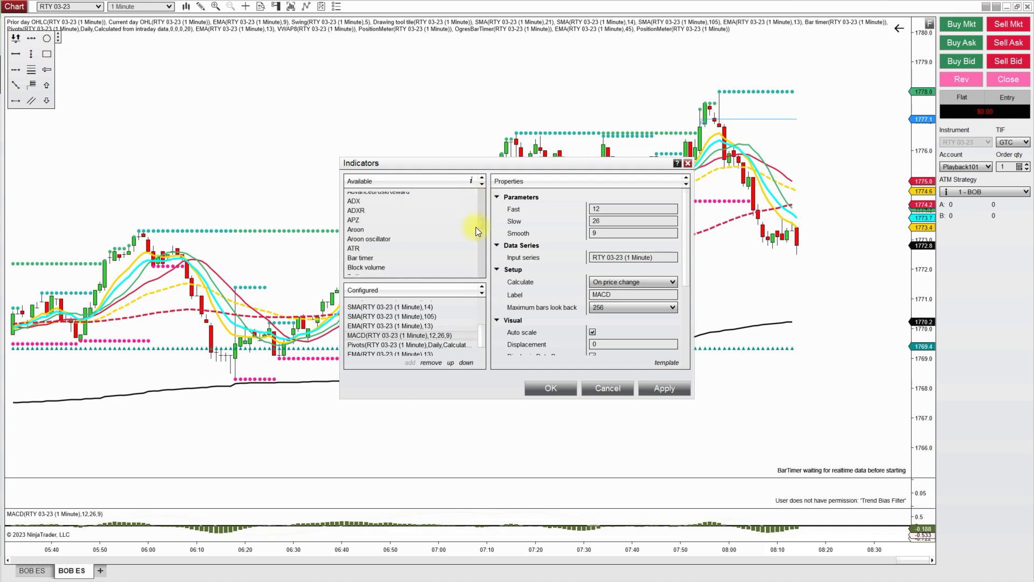
pyautogui.scroll(-3)
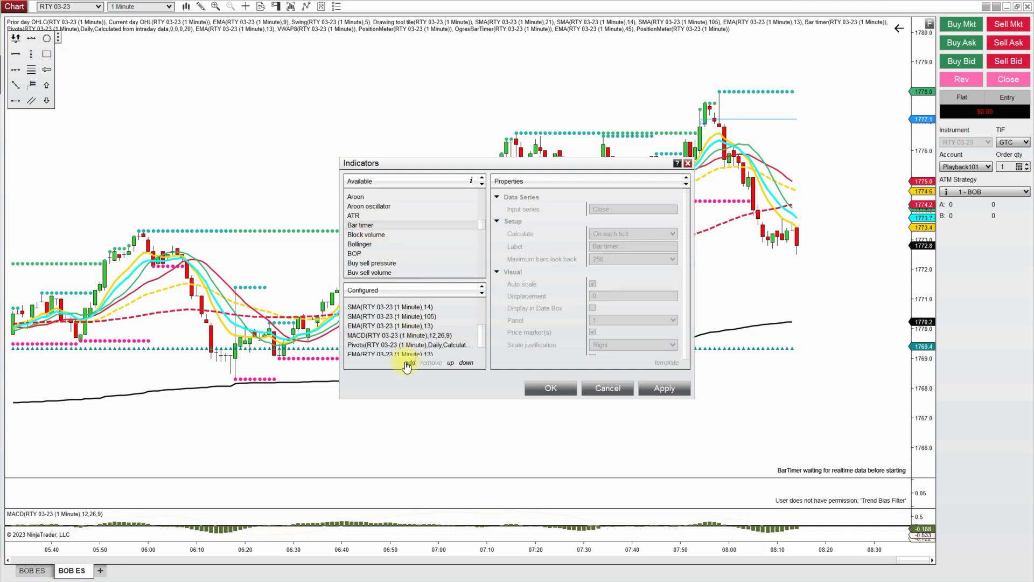
pyautogui.click(550, 388)
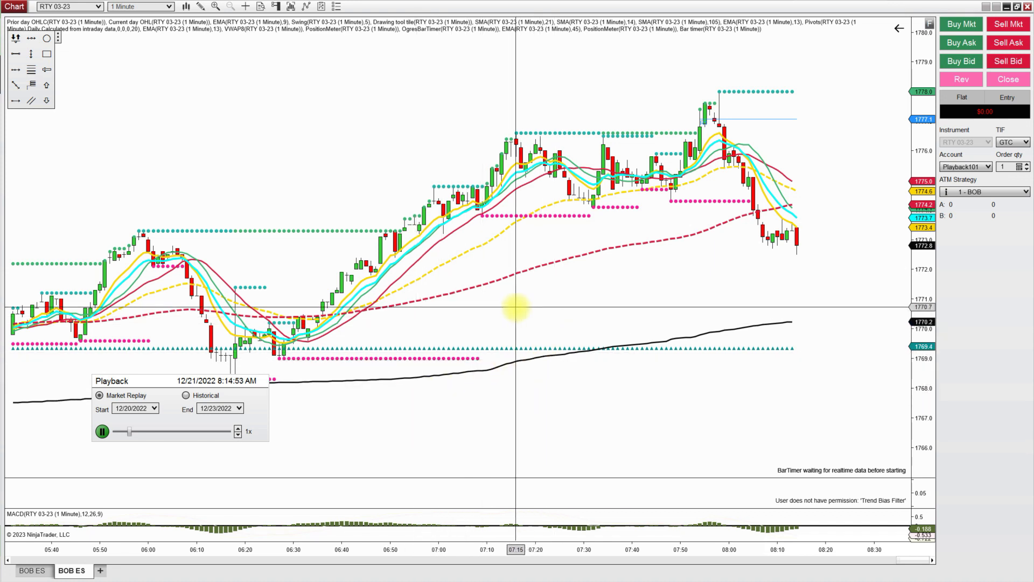
# Step: Reopen the chart's Indicators and remove OgresBarTimer, confirming with OK
pyautogui.rightClick(512, 310)
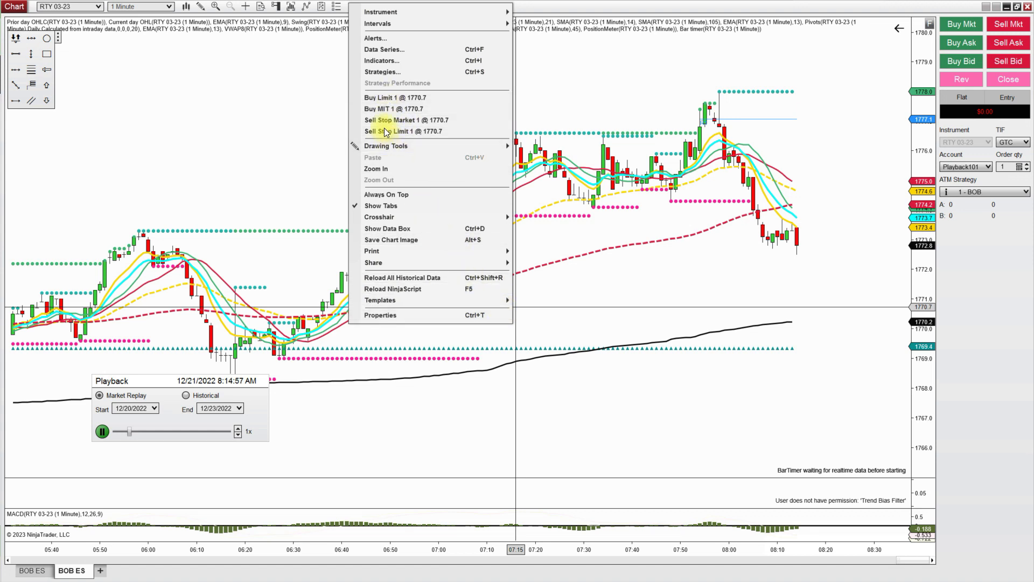
pyautogui.moveTo(381, 61)
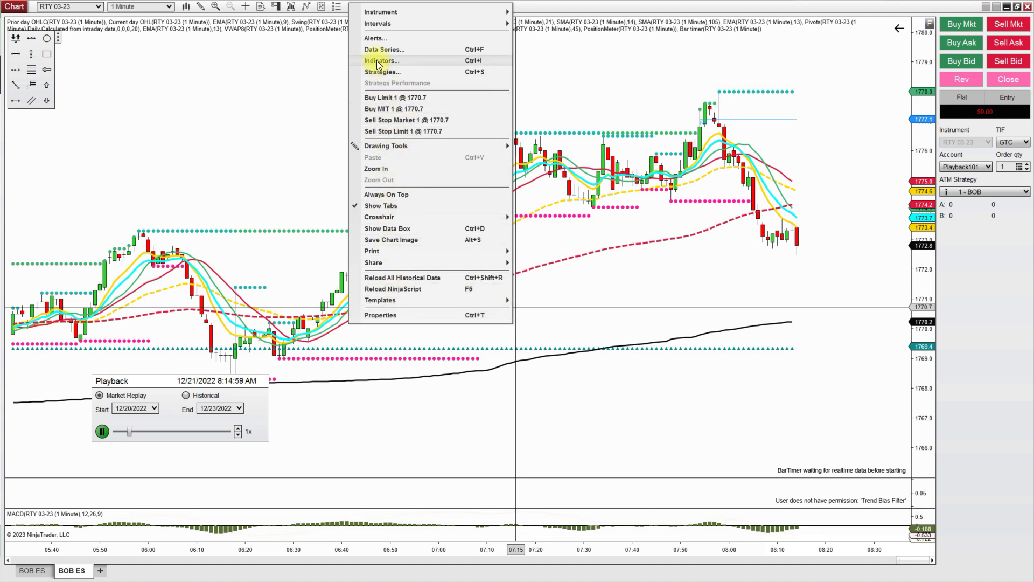
pyautogui.click(382, 60)
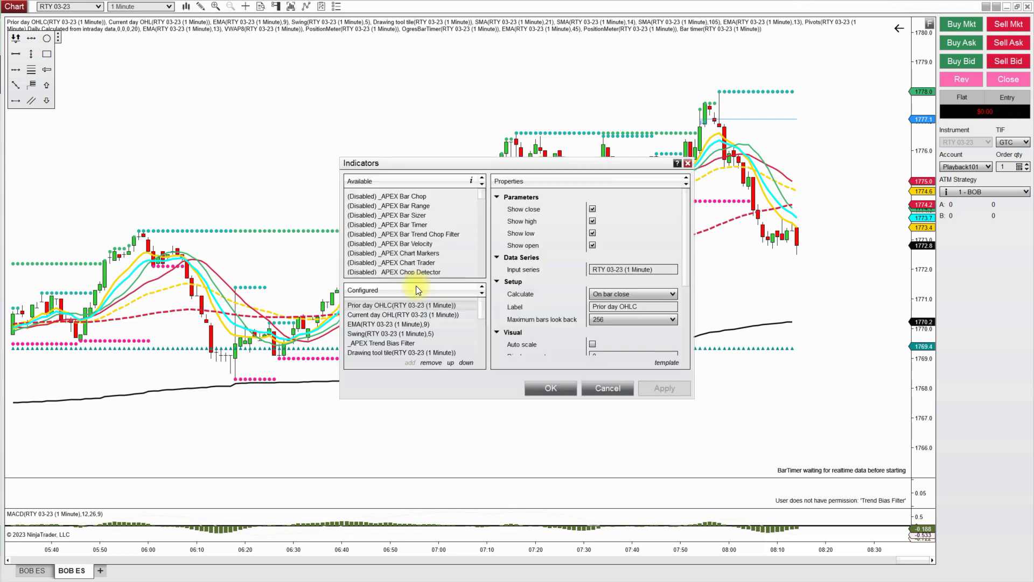
pyautogui.scroll(-3)
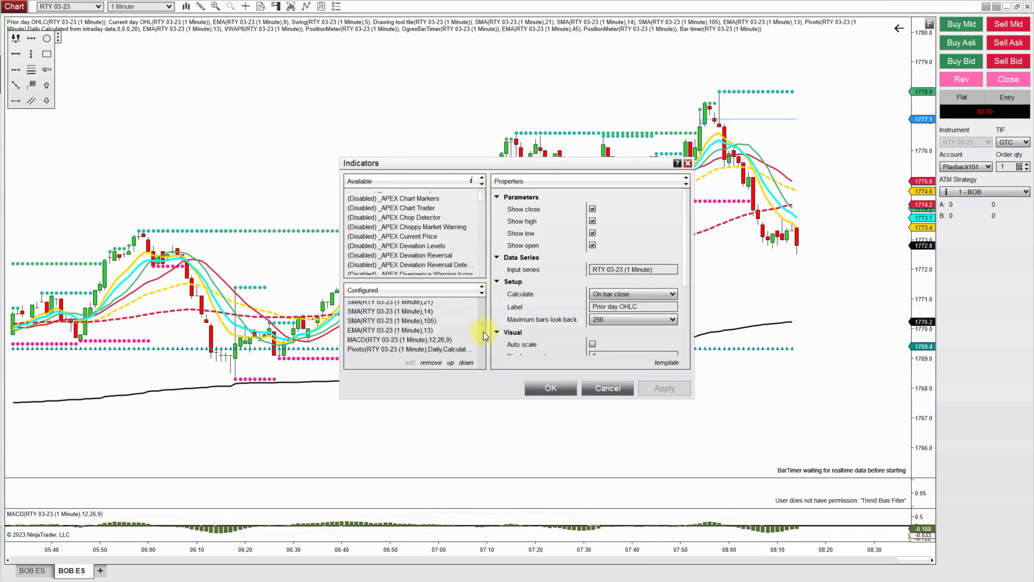
pyautogui.scroll(-3)
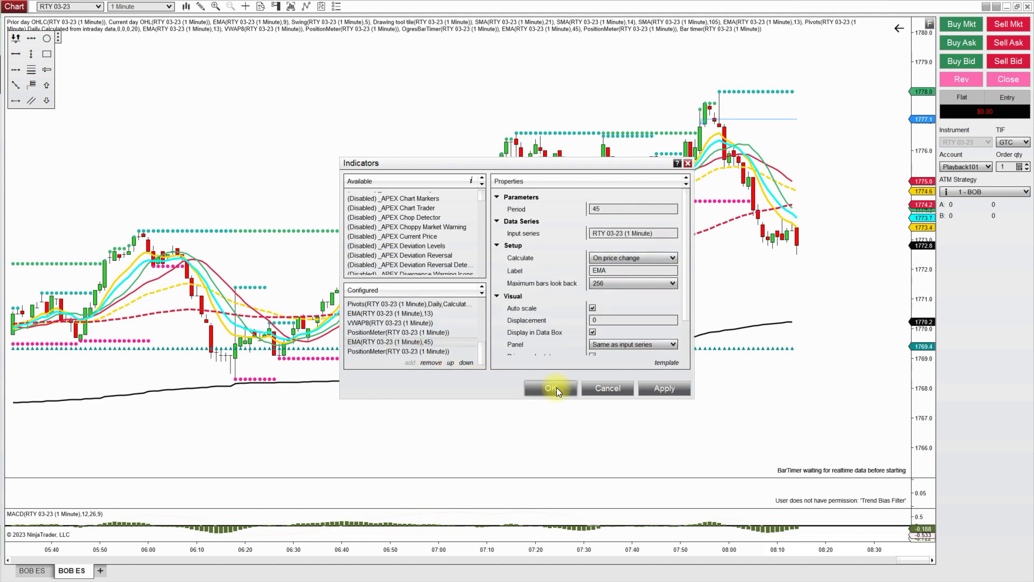
pyautogui.click(550, 388)
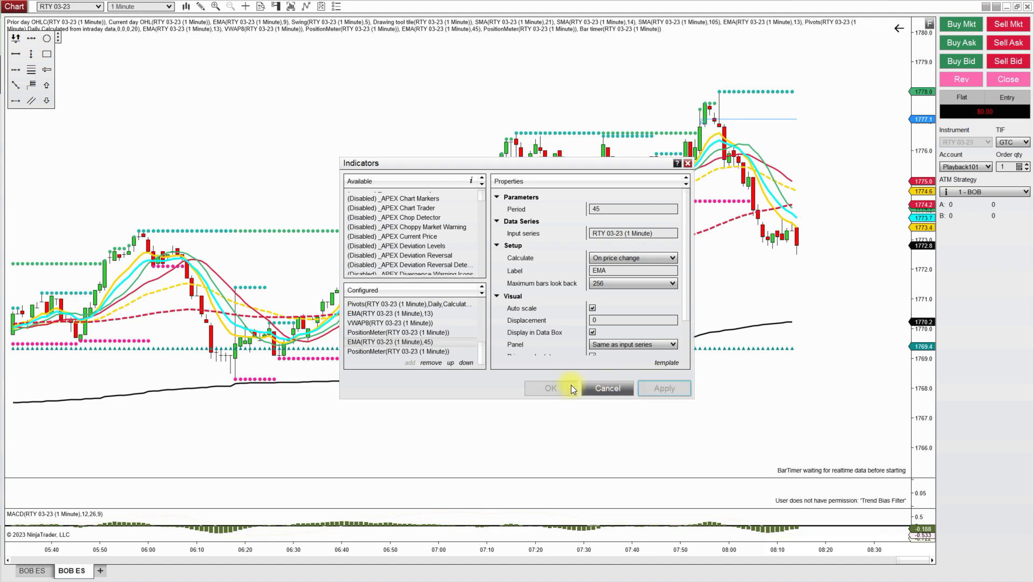
pyautogui.click(551, 388)
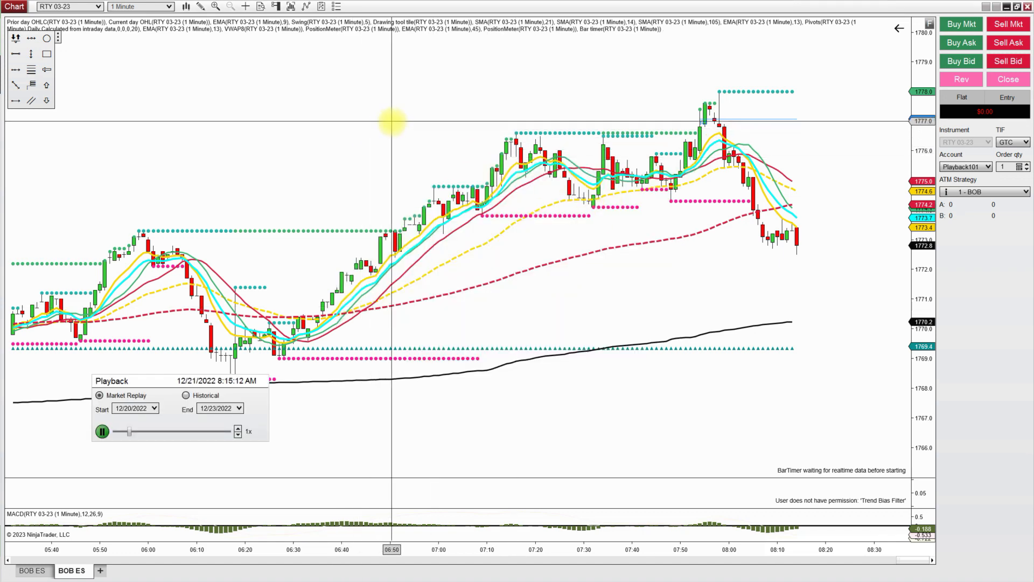
# Step: Re-add OgresBarTimer to the RTY 03-23 chart after Bar timer
pyautogui.rightClick(393, 121)
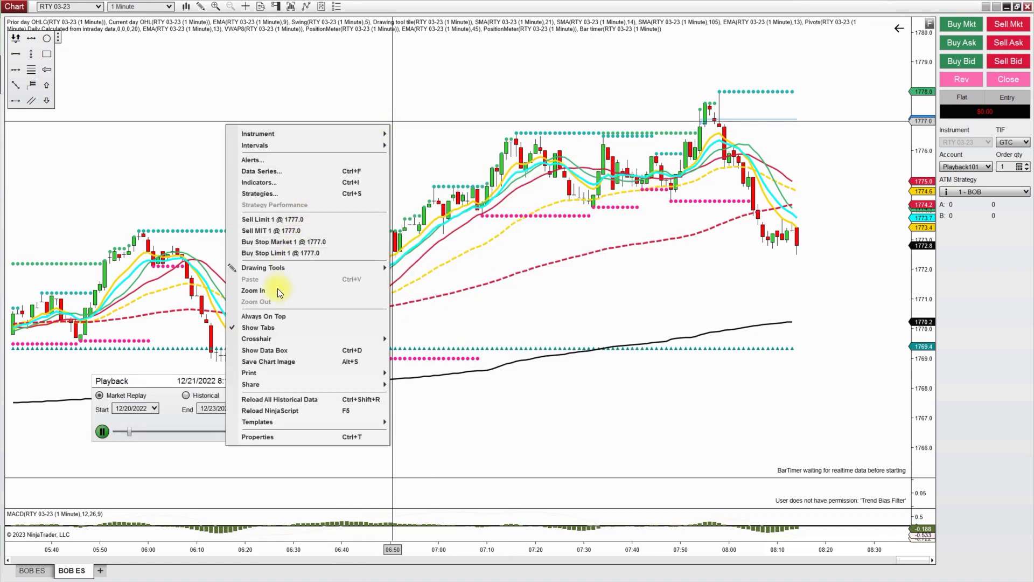
pyautogui.moveTo(262, 267)
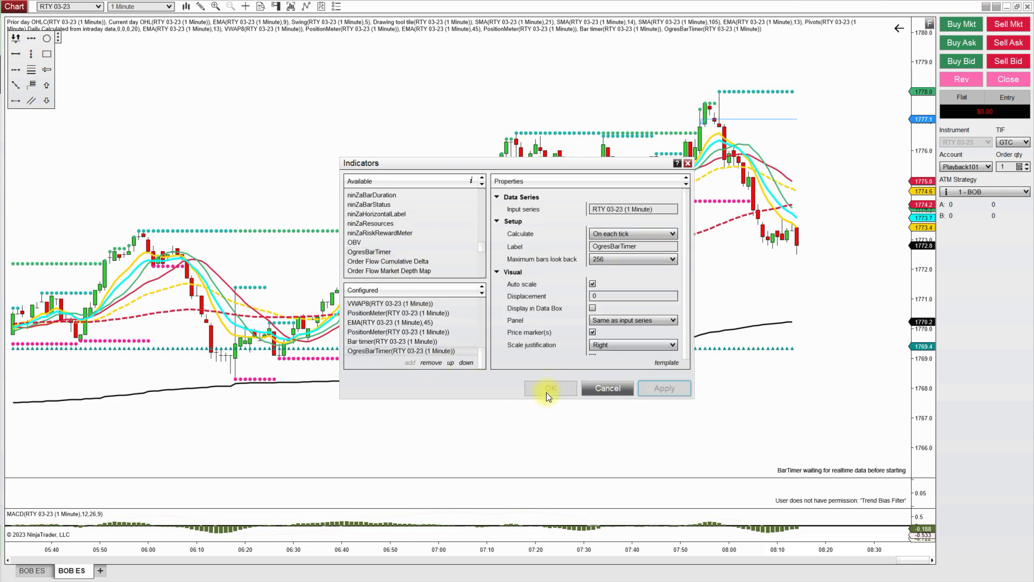
pyautogui.click(550, 388)
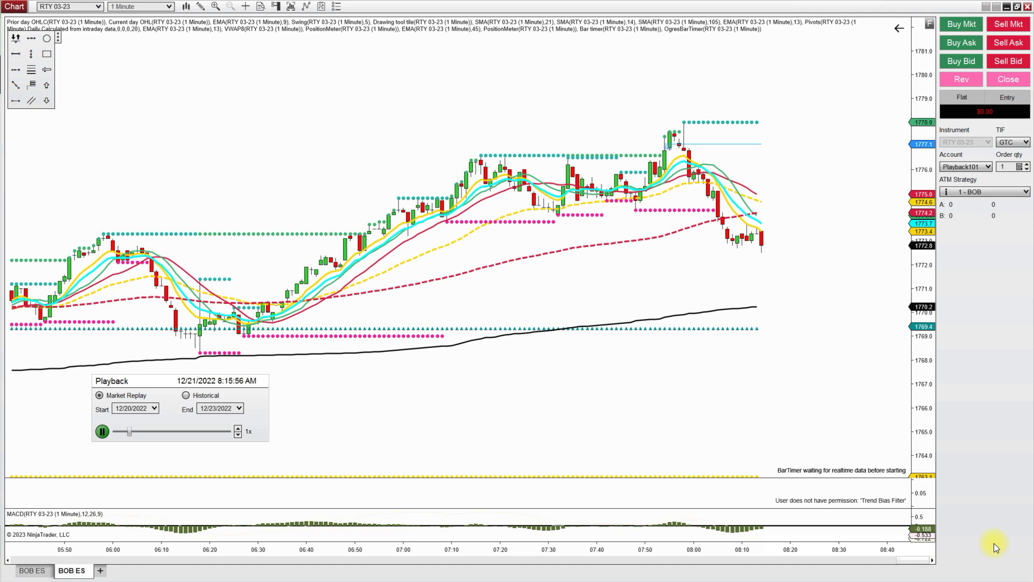
pyautogui.moveTo(586, 323)
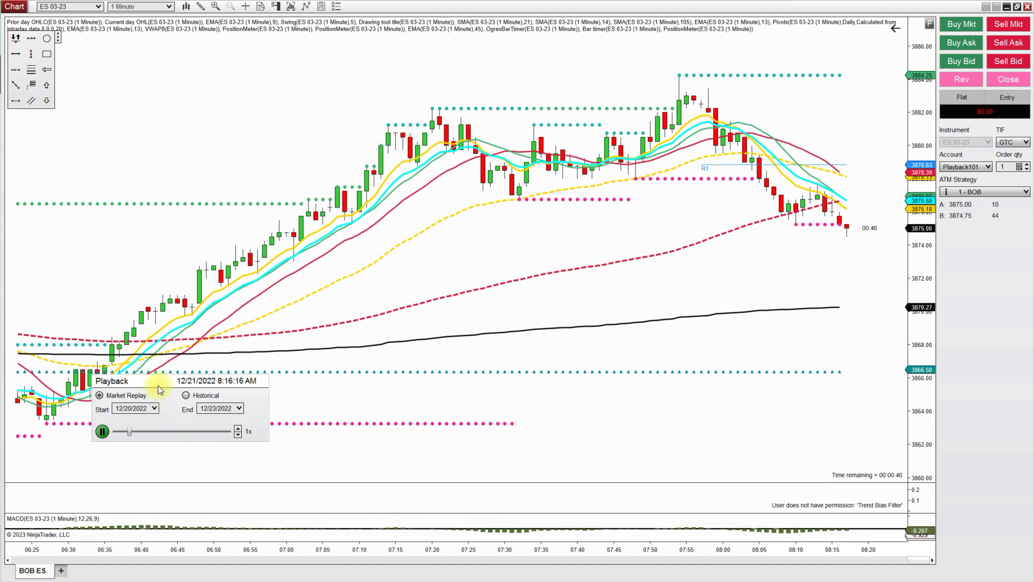
# Step: Drag the Playback window off the ES 03-23 price bars
pyautogui.moveTo(112, 381); pyautogui.dragTo(369, 285)
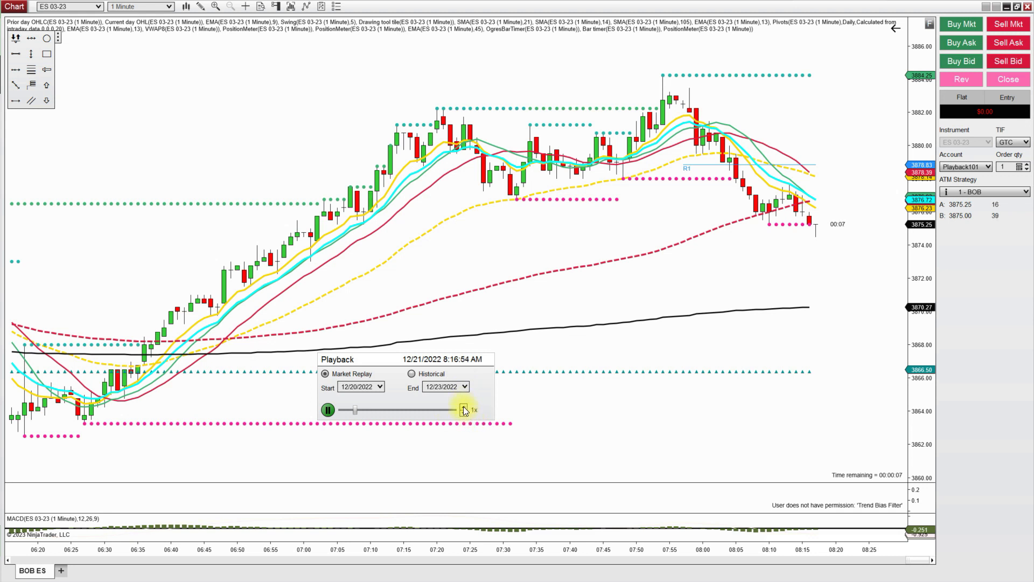
# Step: Keep the Playback speed control at 1x while the replay runs
pyautogui.moveTo(464, 410); pyautogui.dragTo(464, 409)
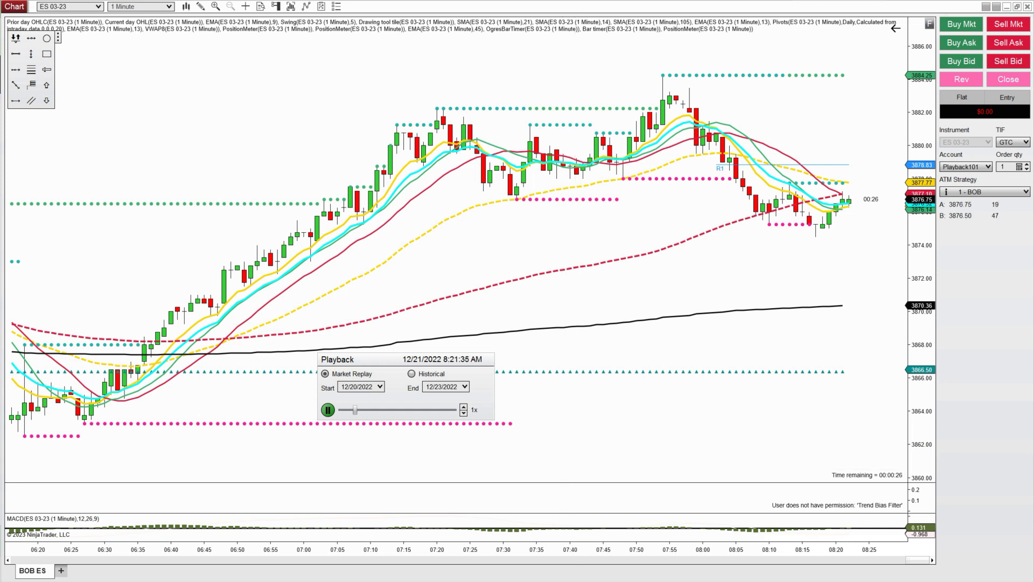
pyautogui.moveTo(471, 480)
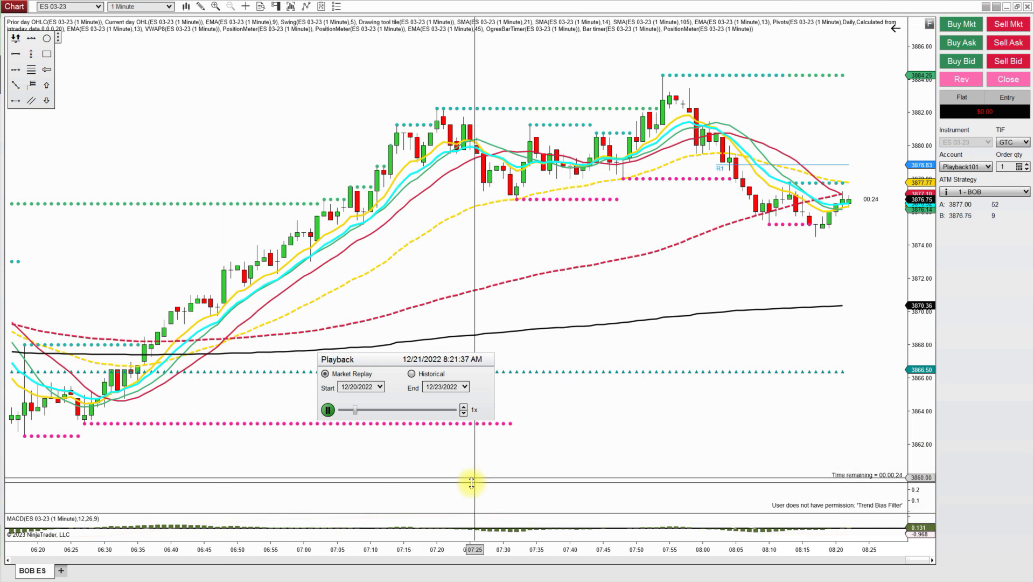